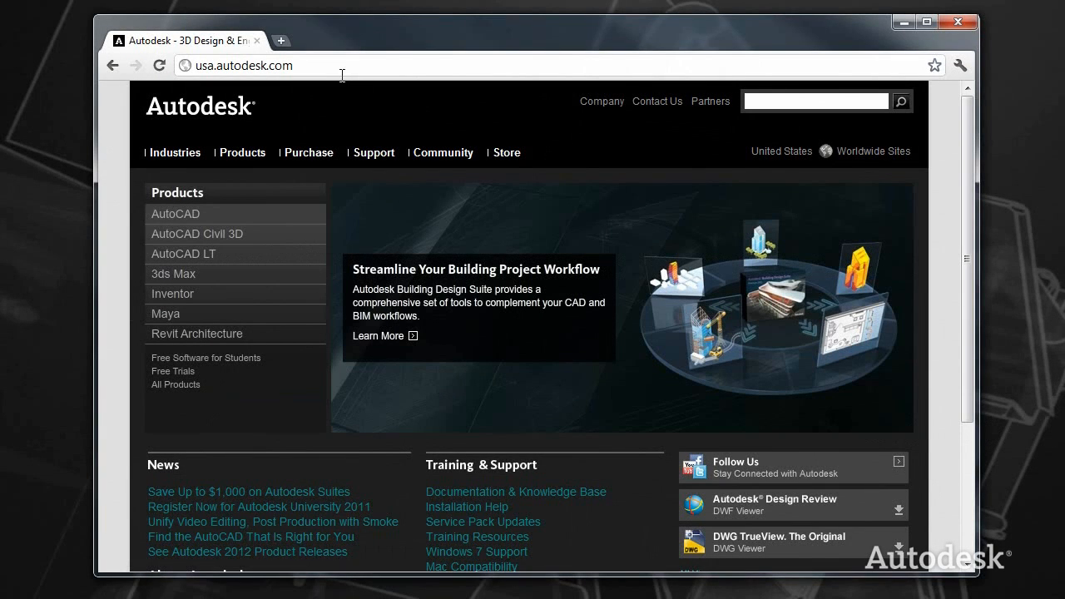
{"action": "left_click", "coordinate": [241, 65]}
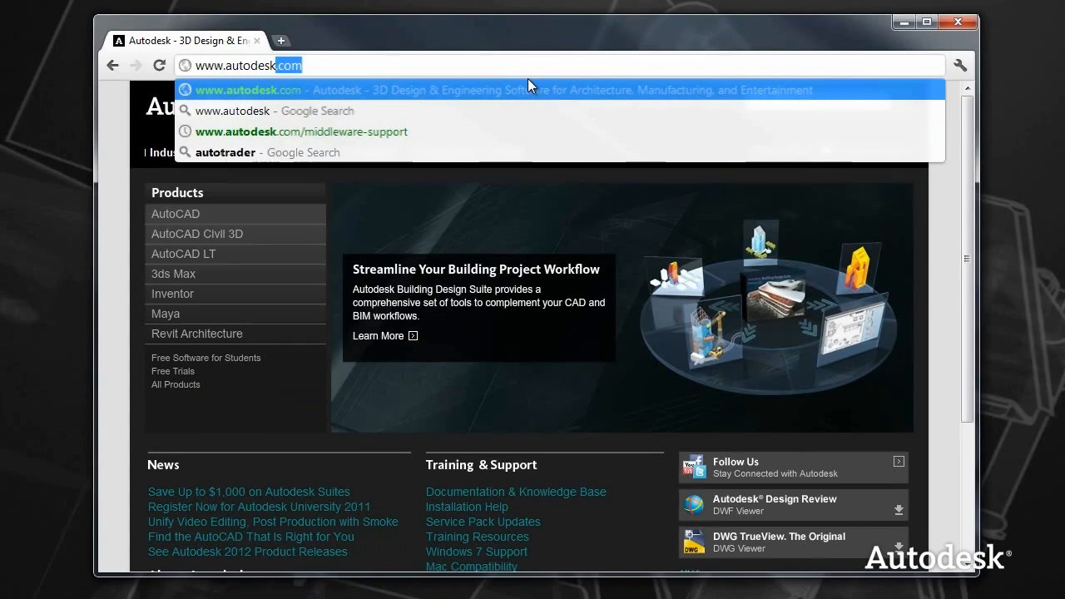
{"action": "type", "text": "/"}
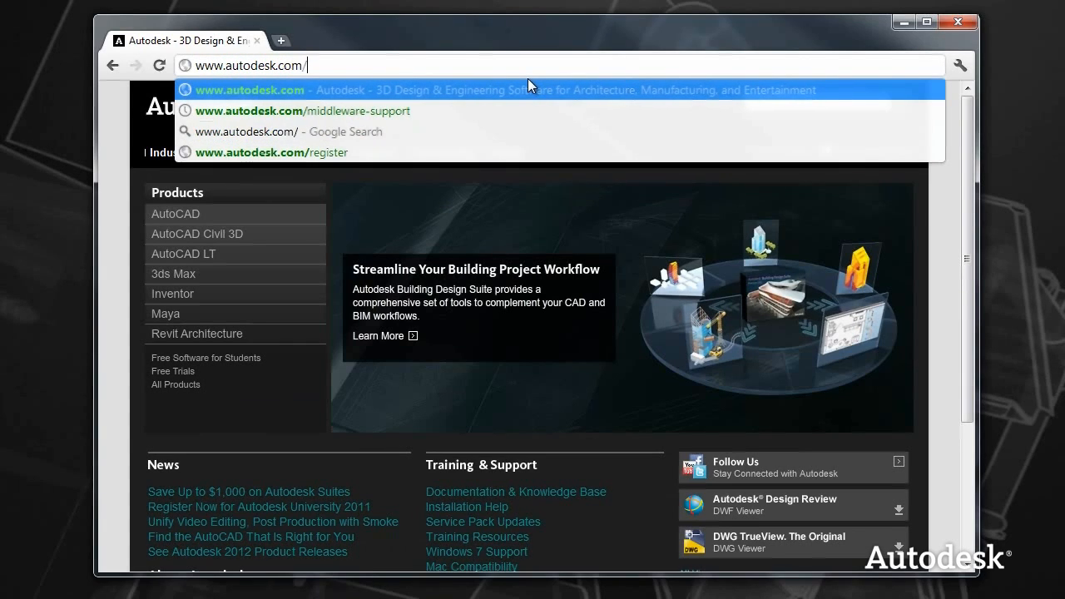
{"action": "key", "text": "Down"}
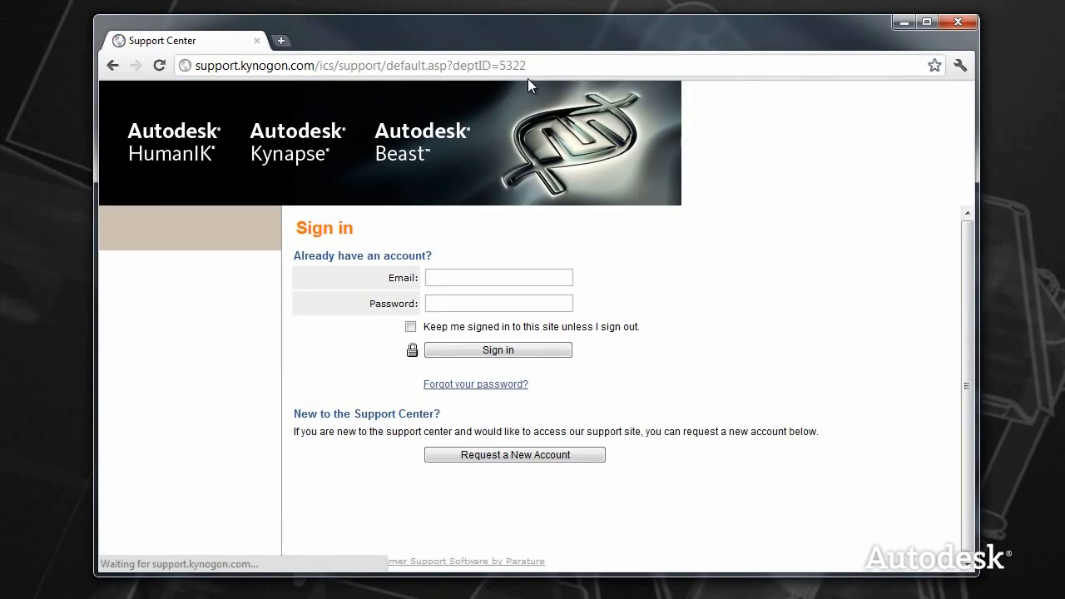
Enter the account email and password and sign in to the Games Support Center.
{"action": "left_click", "coordinate": [498, 277]}
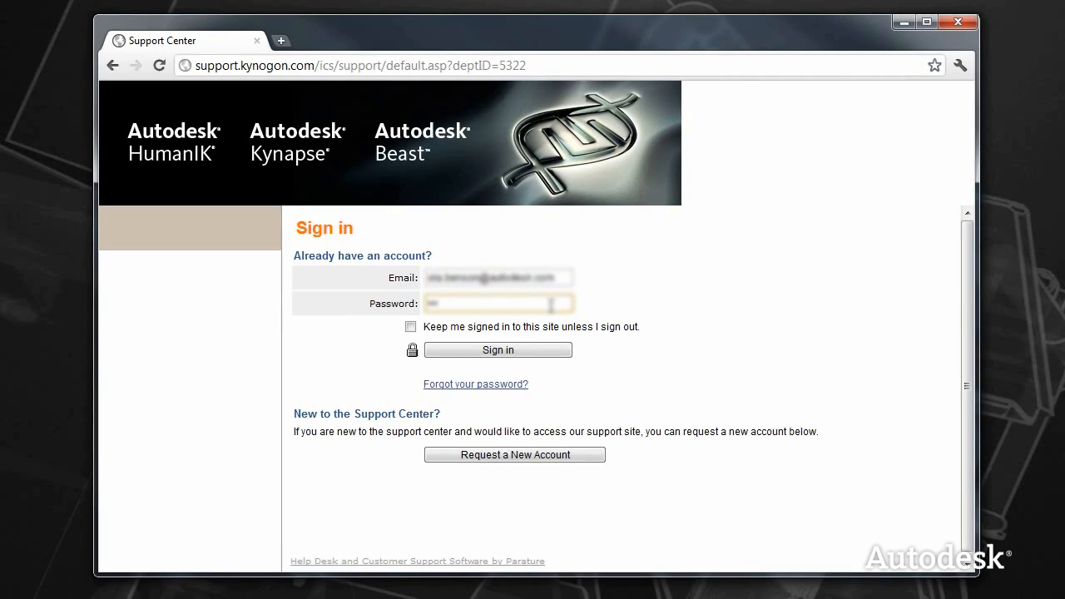
{"action": "left_click", "coordinate": [498, 350]}
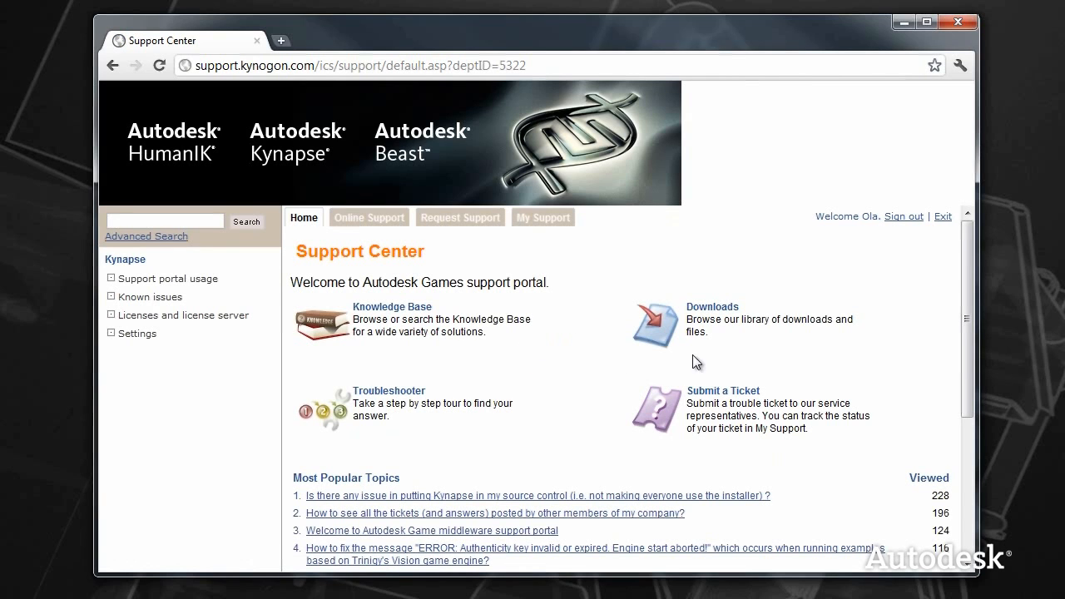
Open the Downloads library and download the Beast SDK version 2012.1 zip.
{"action": "left_click", "coordinate": [712, 306]}
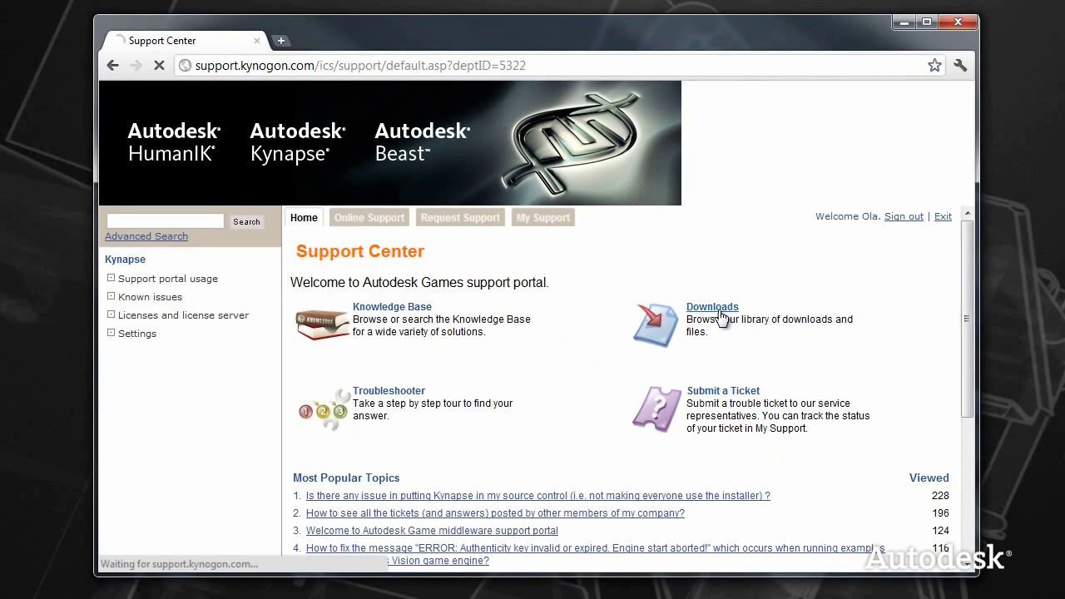
{"action": "left_click", "coordinate": [711, 307]}
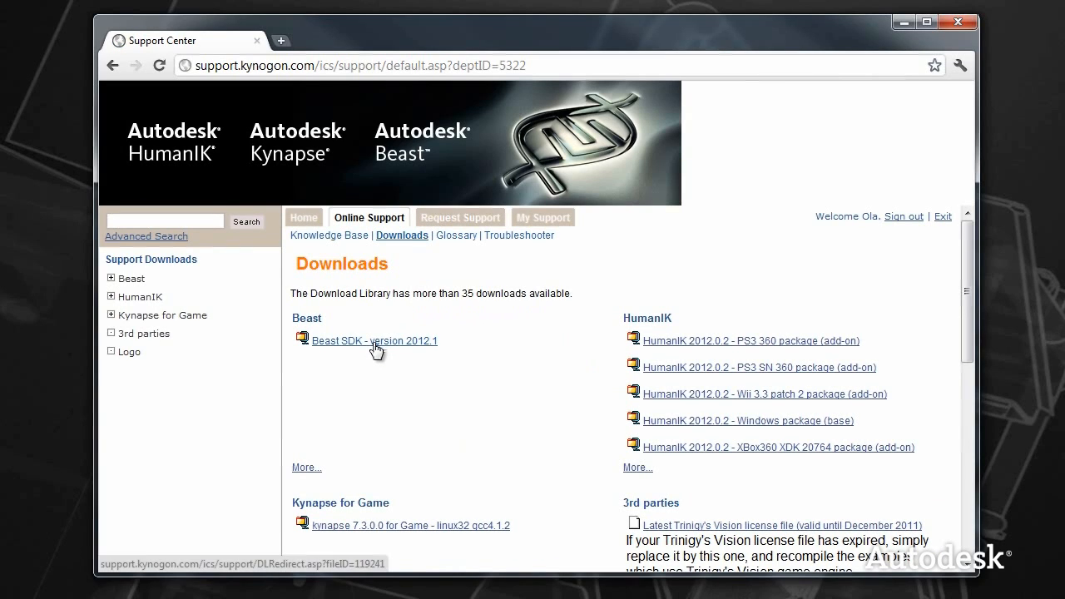
{"action": "left_click", "coordinate": [374, 341]}
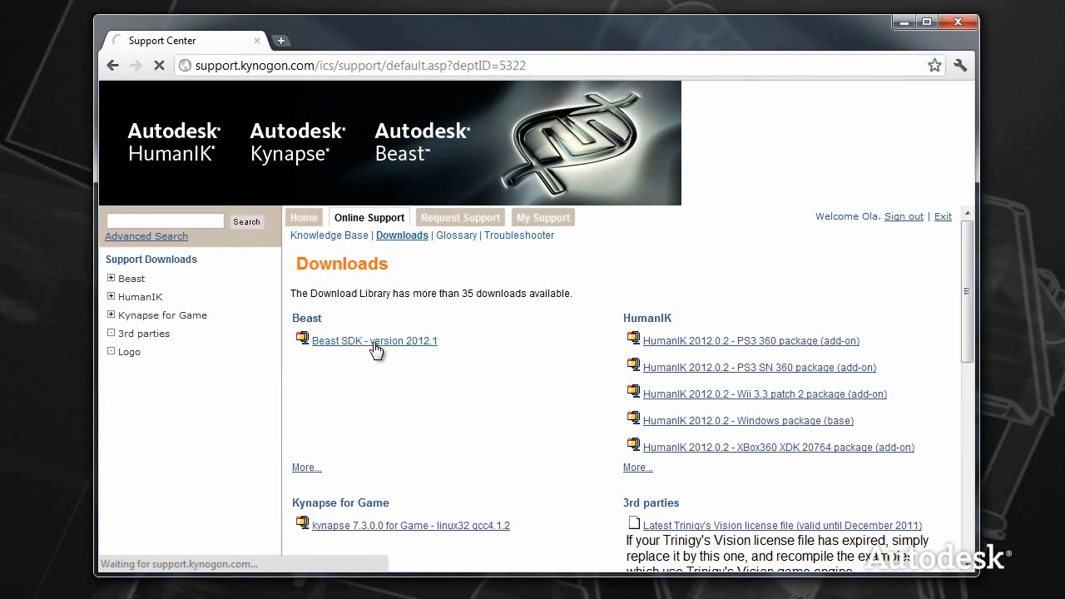
{"action": "left_click", "coordinate": [372, 340]}
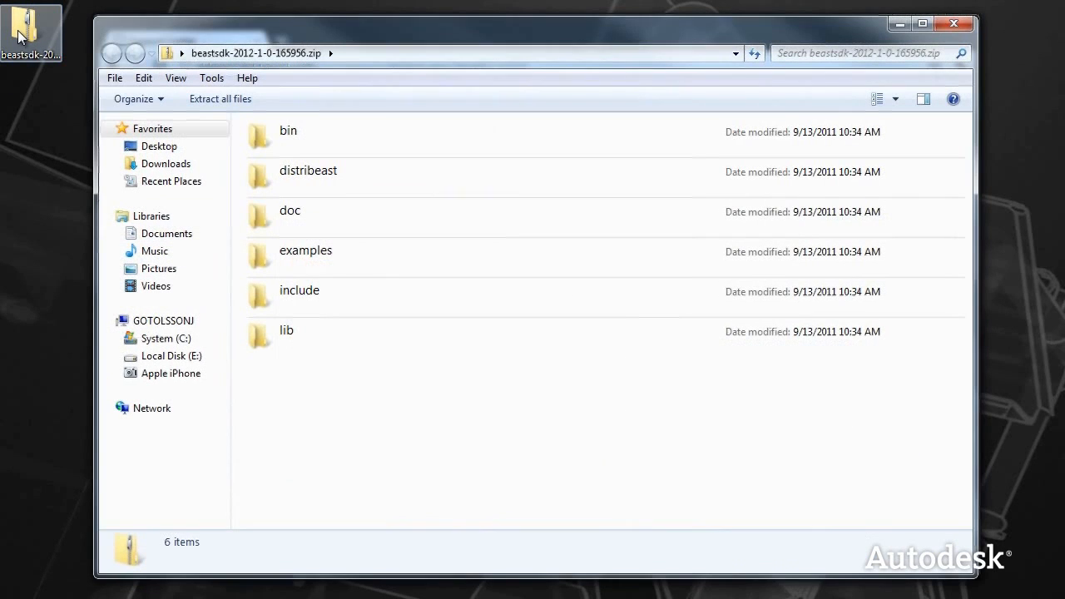
{"action": "mouse_move", "coordinate": [908, 33]}
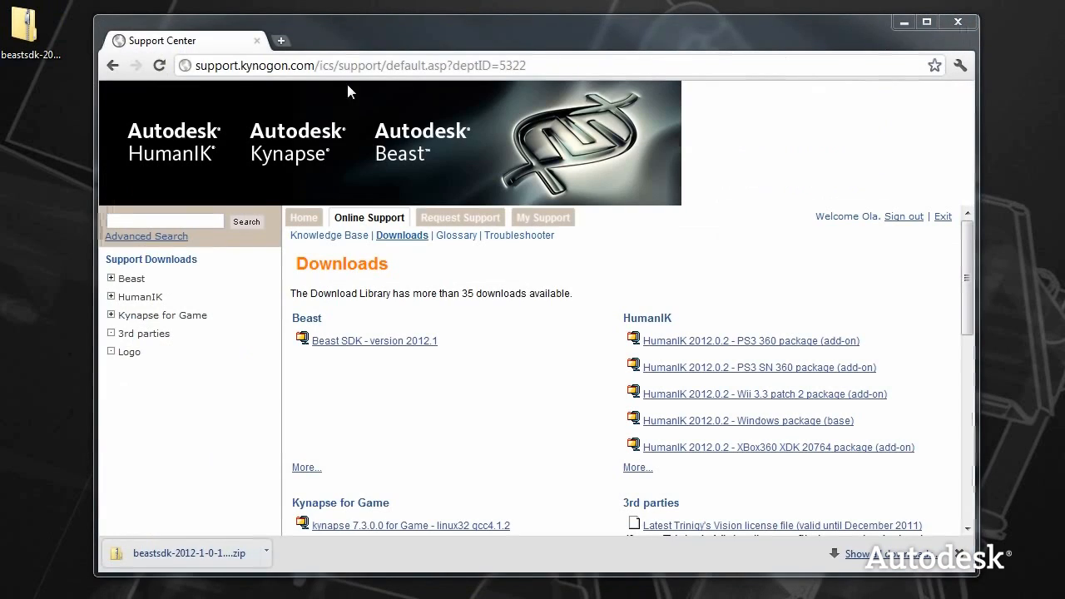
Extract all files from the Beast SDK zip into E:\BeastSDK.
{"action": "right_click", "coordinate": [33, 25]}
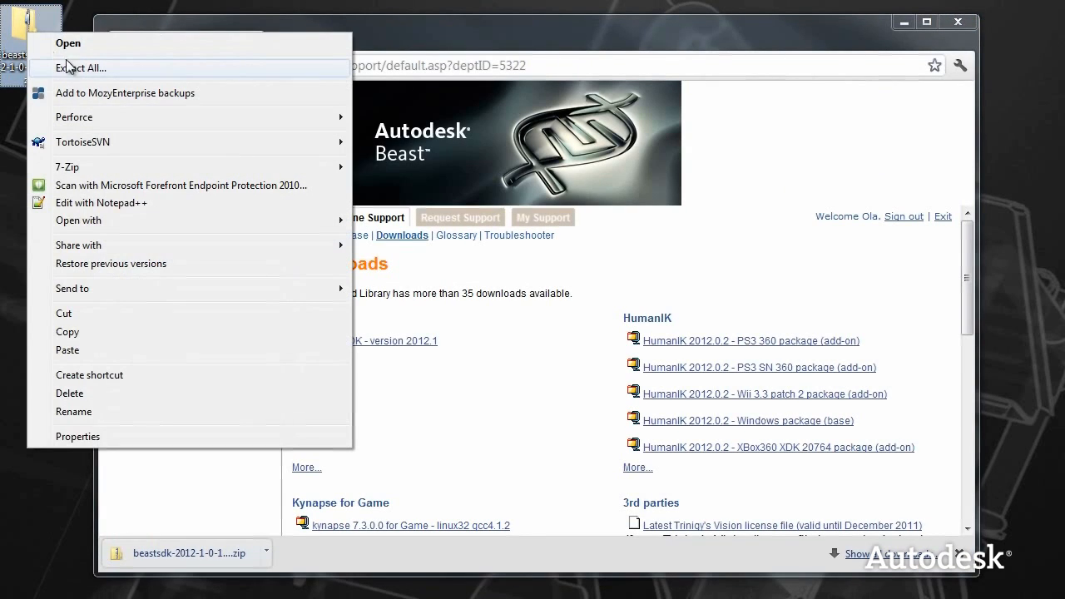
{"action": "left_click", "coordinate": [80, 67]}
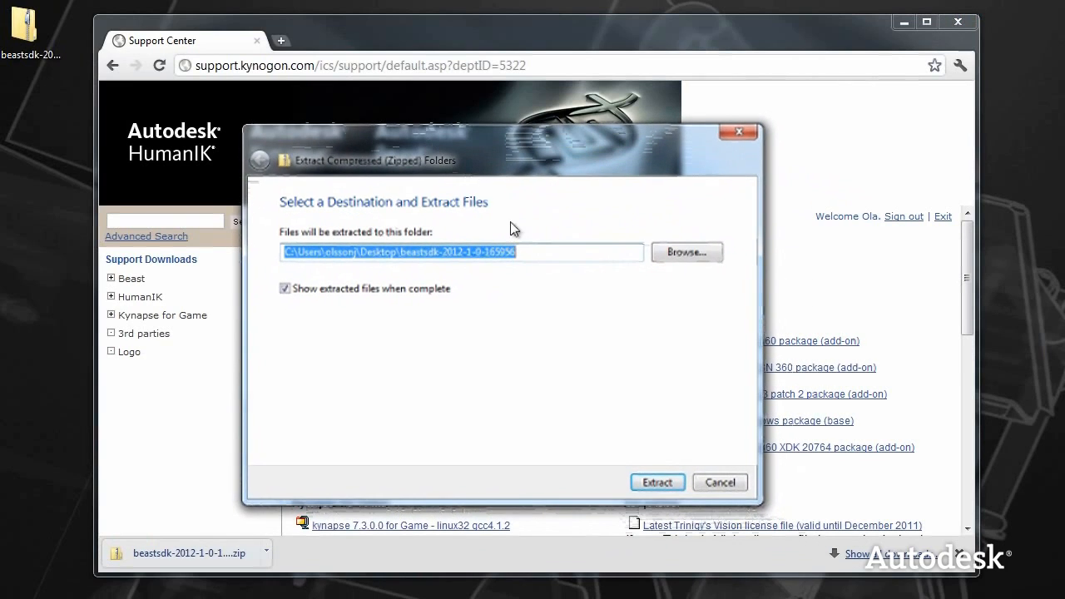
{"action": "type", "text": "E:"}
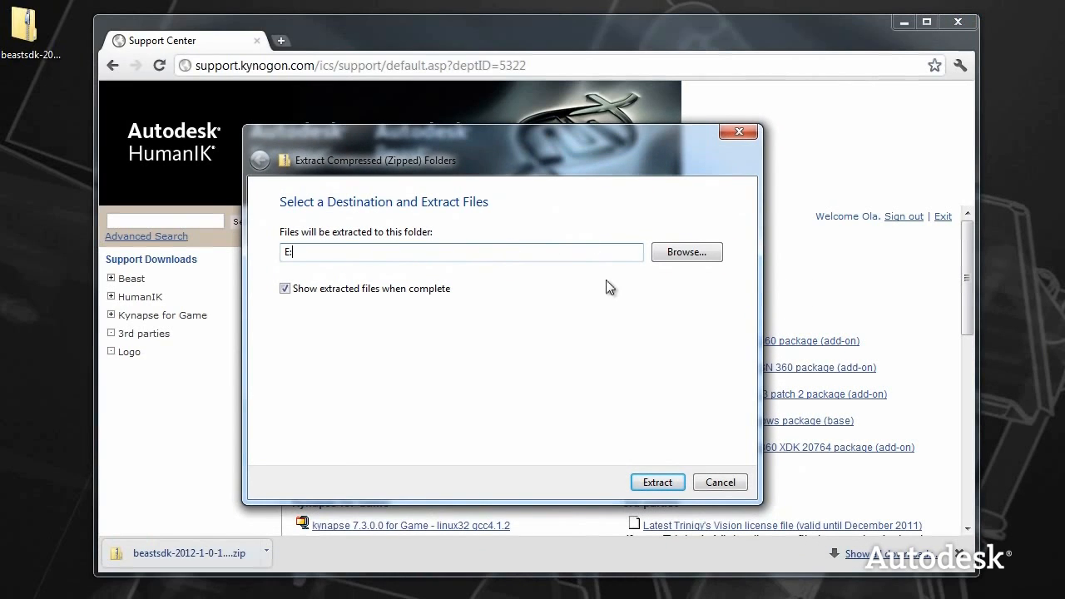
{"action": "type", "text": "\\Beast"}
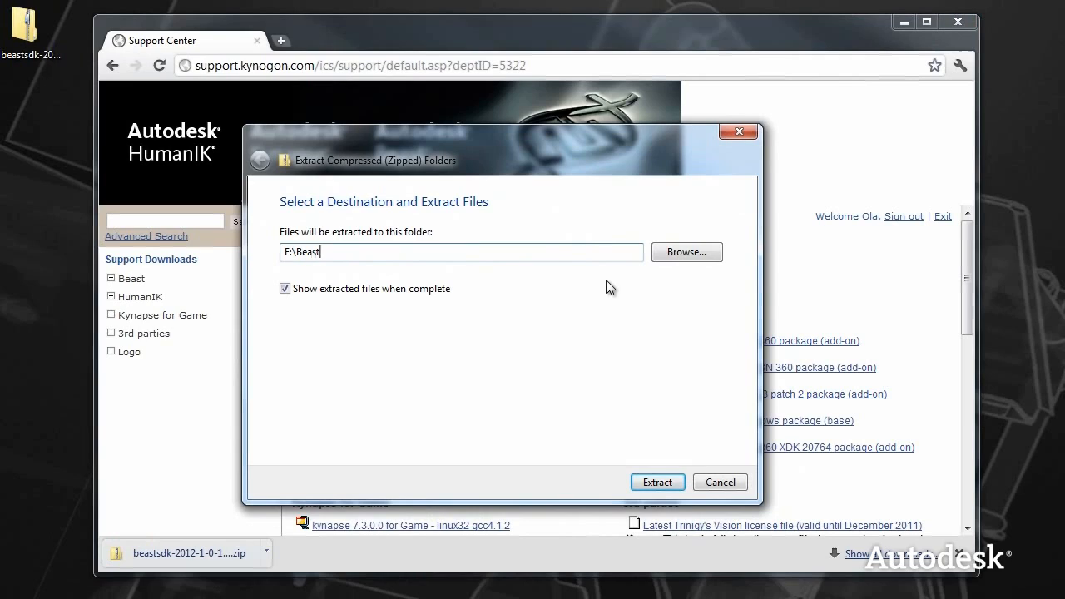
{"action": "type", "text": "SDK"}
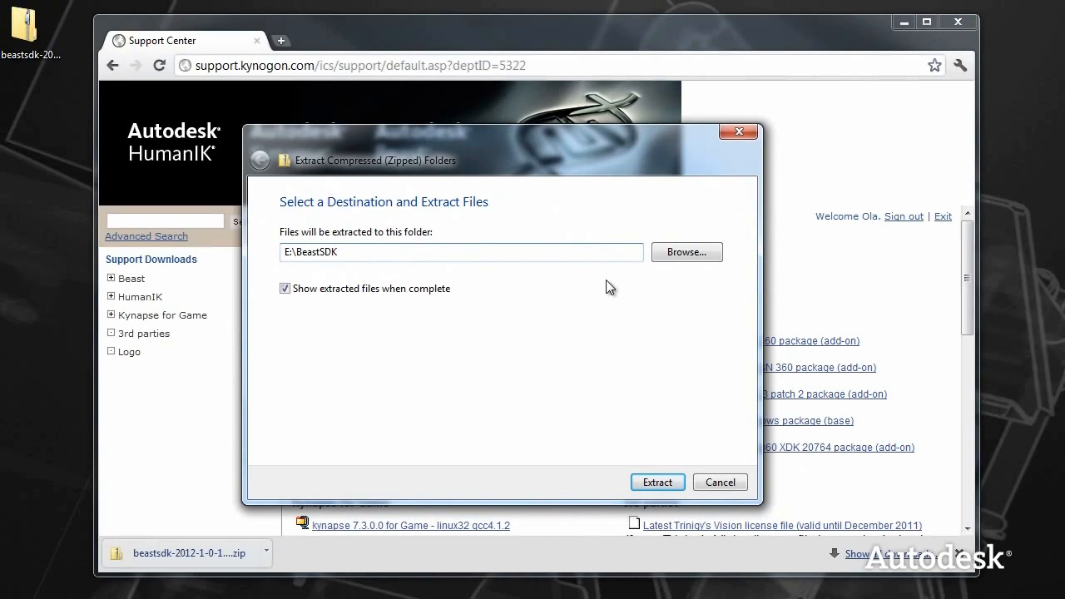
{"action": "left_click", "coordinate": [657, 482]}
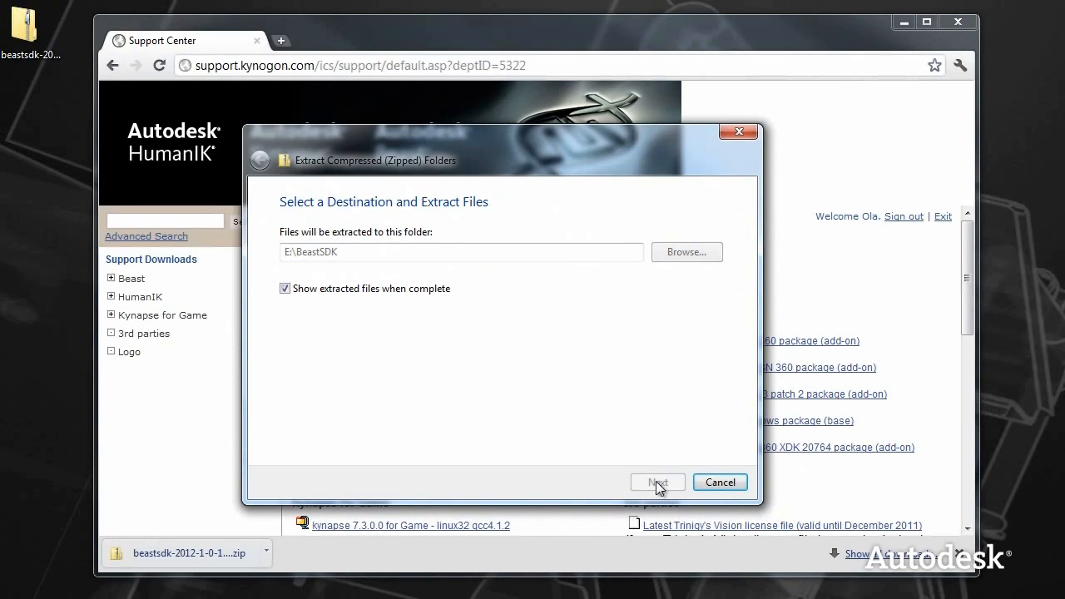
{"action": "left_click", "coordinate": [657, 481]}
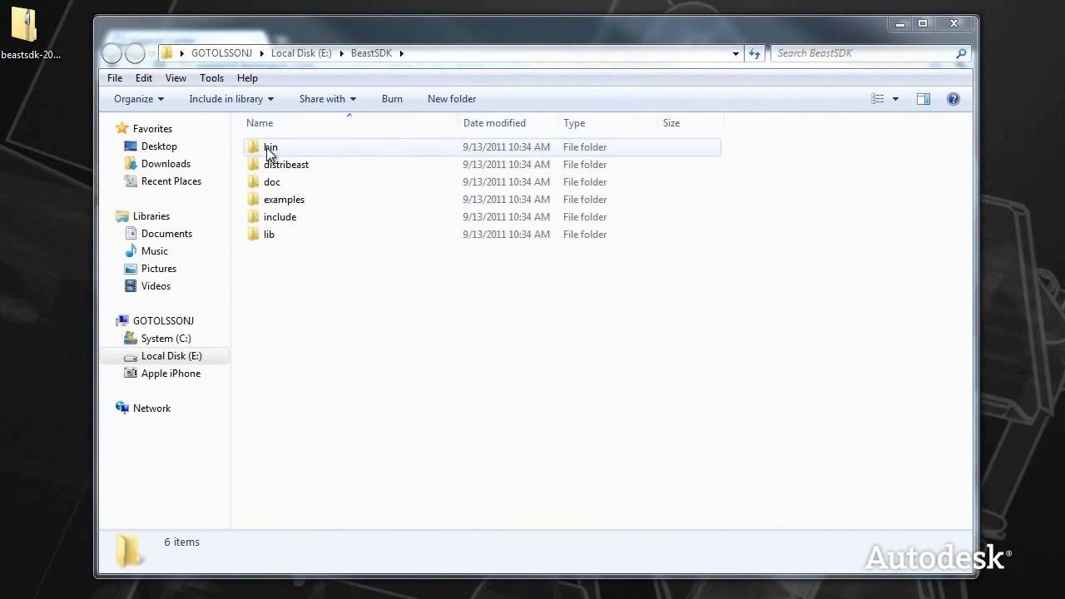
Browse the doc folder and its Beast Documentation Files, then return to BeastSDK.
{"action": "double_click", "coordinate": [270, 147]}
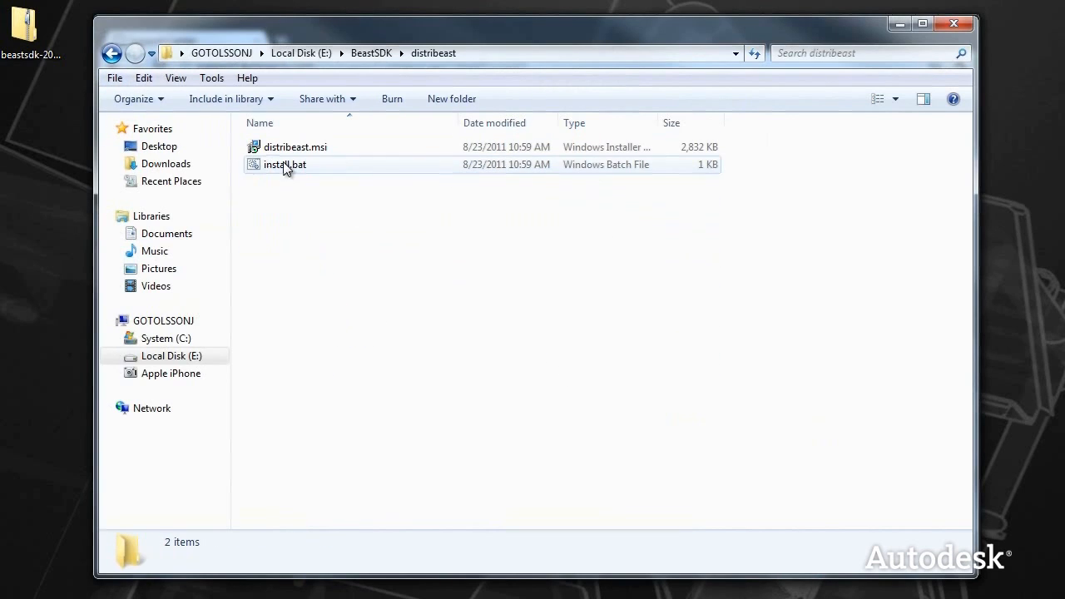
{"action": "mouse_move", "coordinate": [111, 49]}
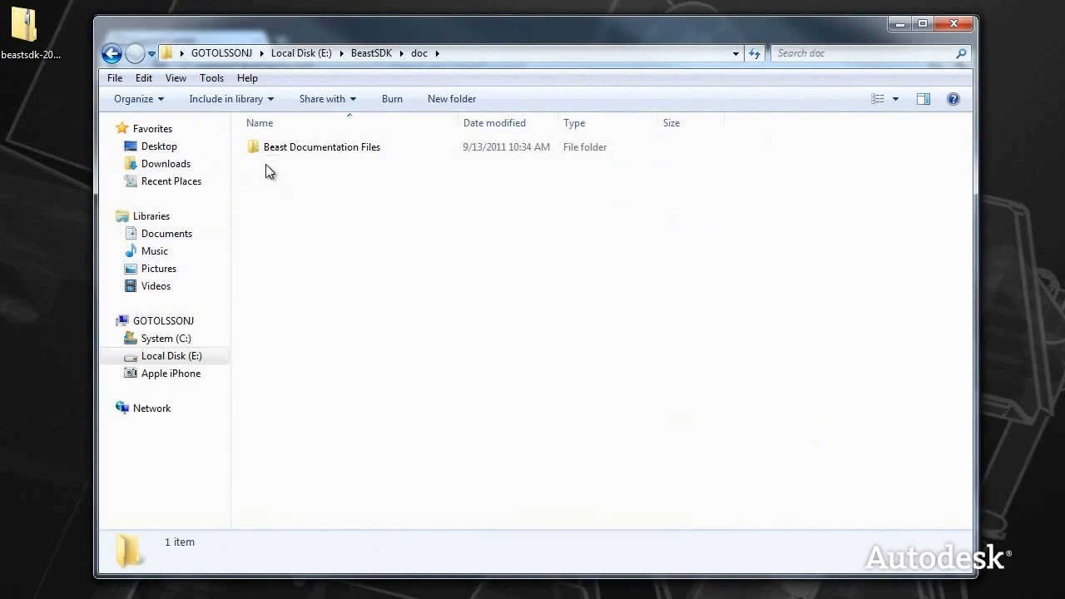
{"action": "double_click", "coordinate": [322, 147]}
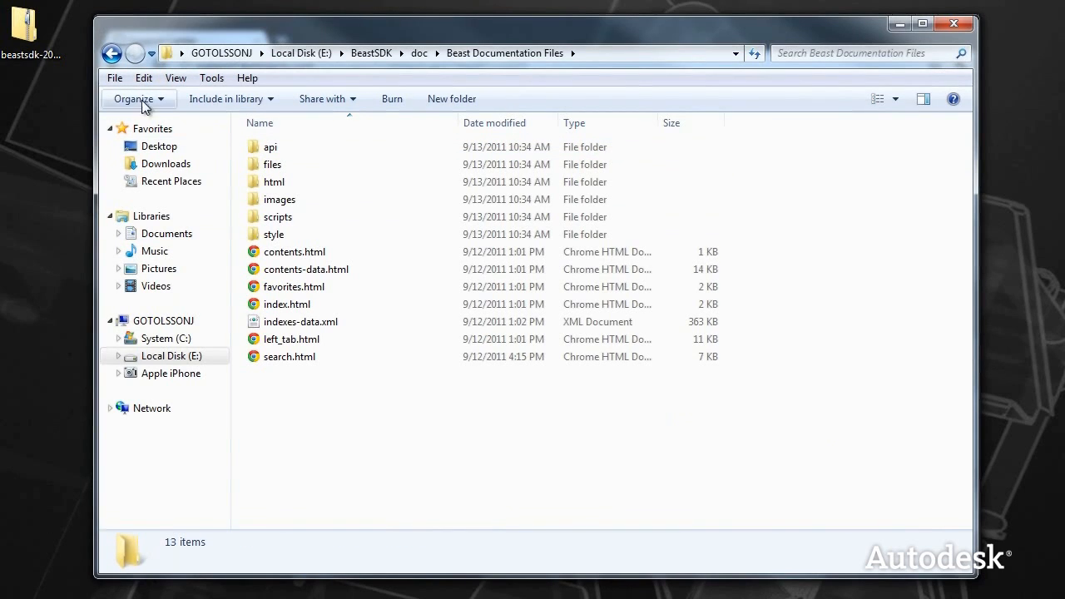
{"action": "mouse_move", "coordinate": [109, 51]}
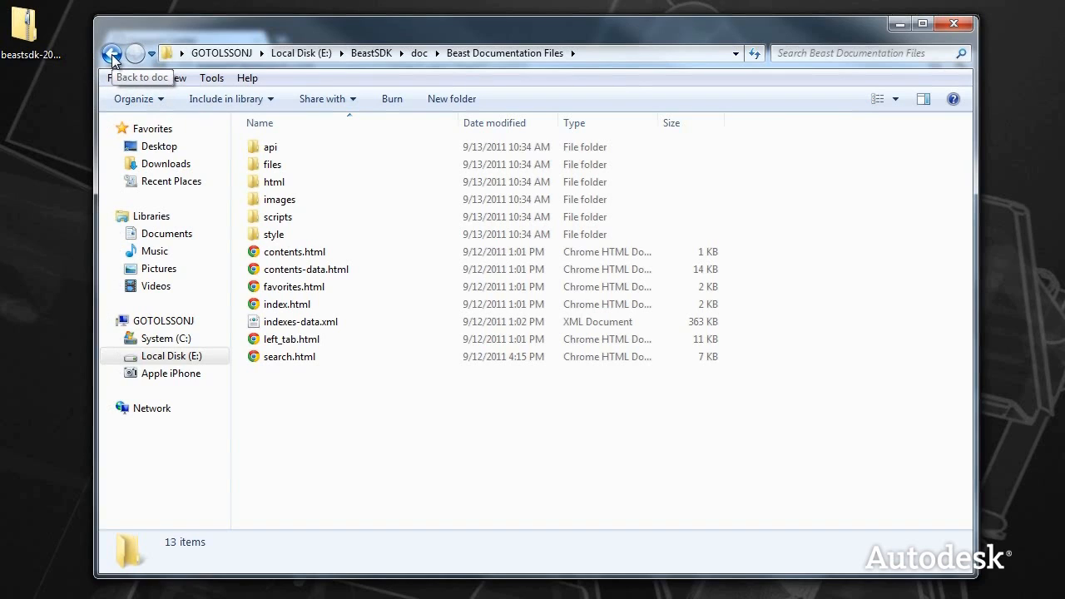
{"action": "left_click", "coordinate": [112, 52]}
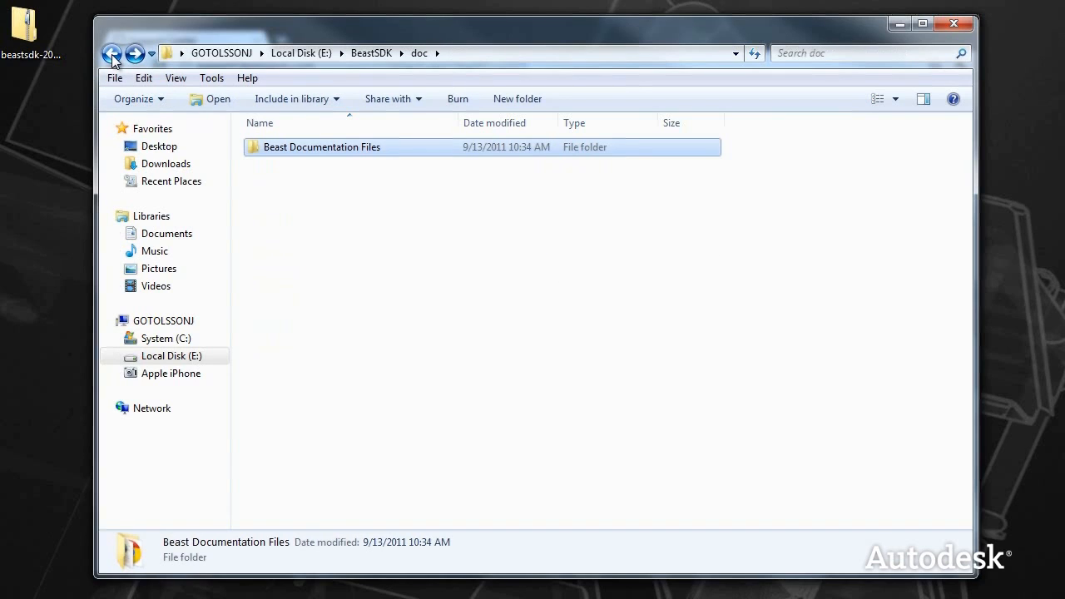
{"action": "left_click", "coordinate": [111, 52]}
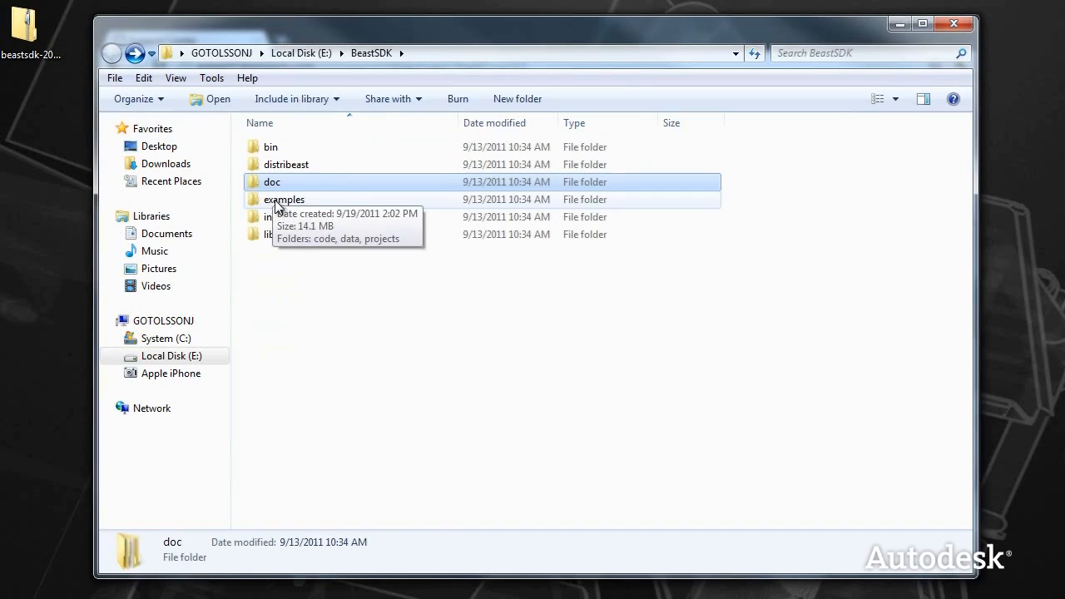
Inspect the examples, include\beastapi and lib folders of the SDK.
{"action": "double_click", "coordinate": [283, 199]}
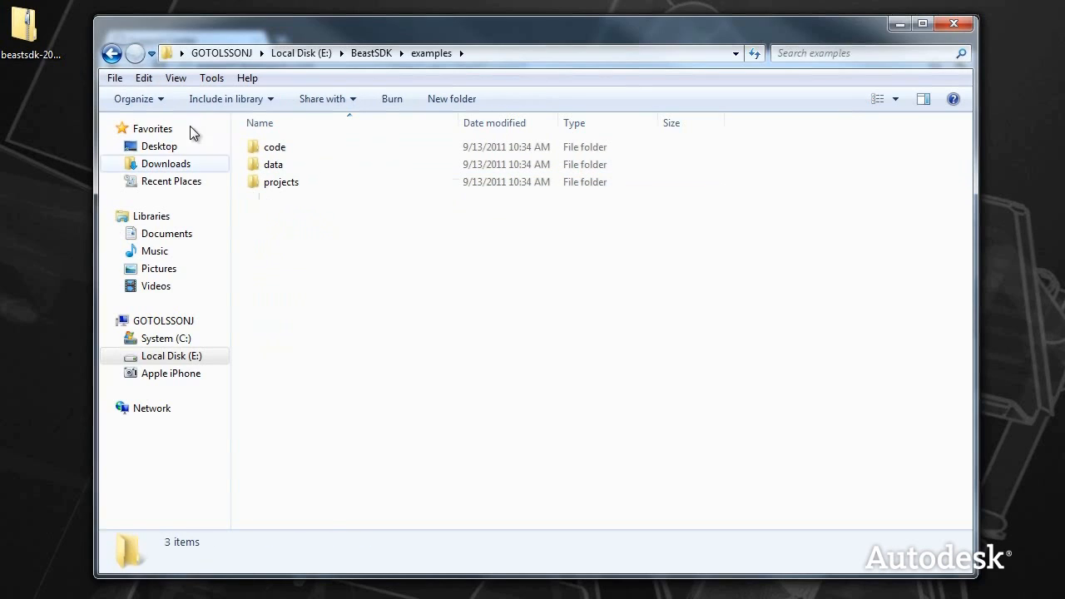
{"action": "left_click", "coordinate": [378, 53]}
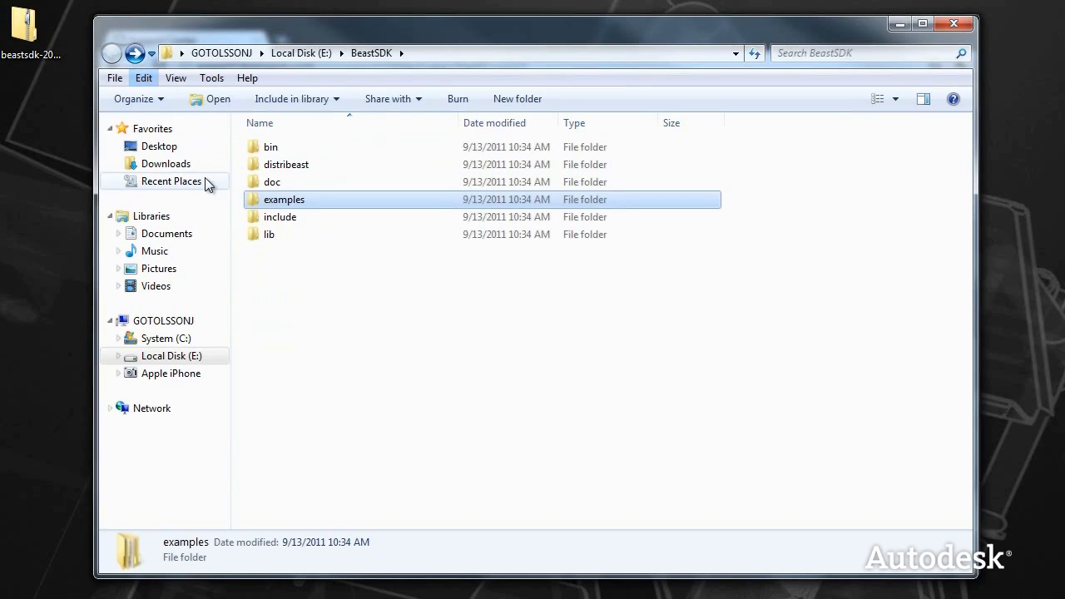
{"action": "double_click", "coordinate": [280, 216]}
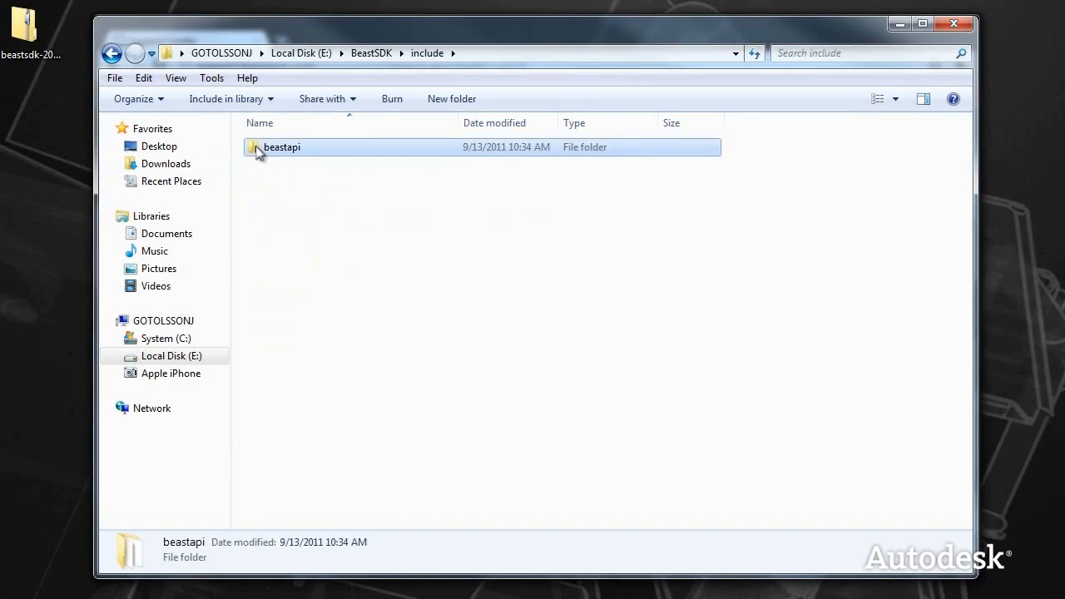
{"action": "double_click", "coordinate": [281, 147]}
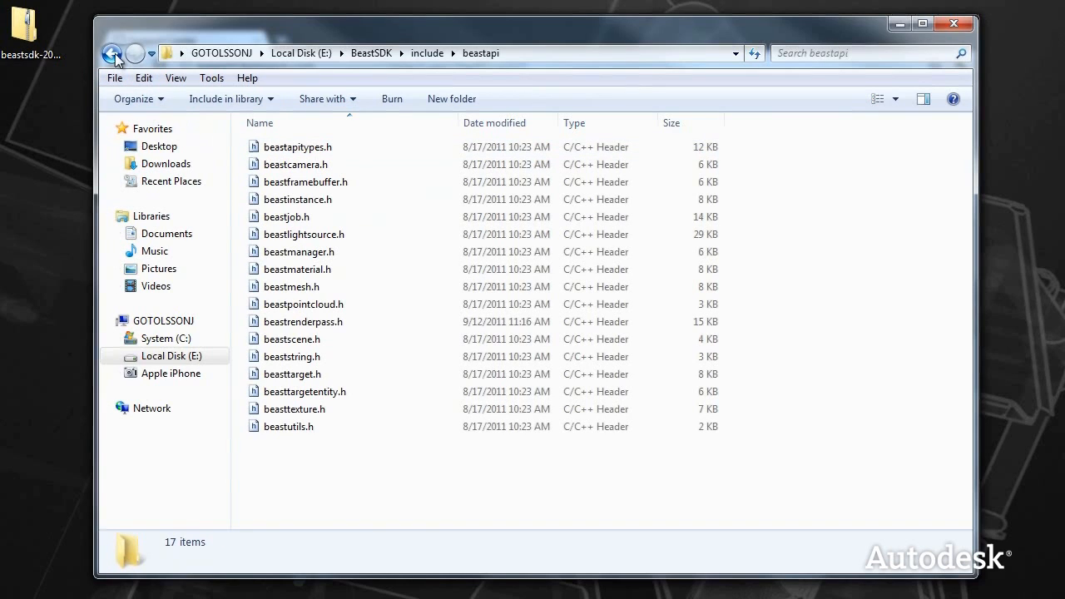
{"action": "left_click", "coordinate": [115, 52]}
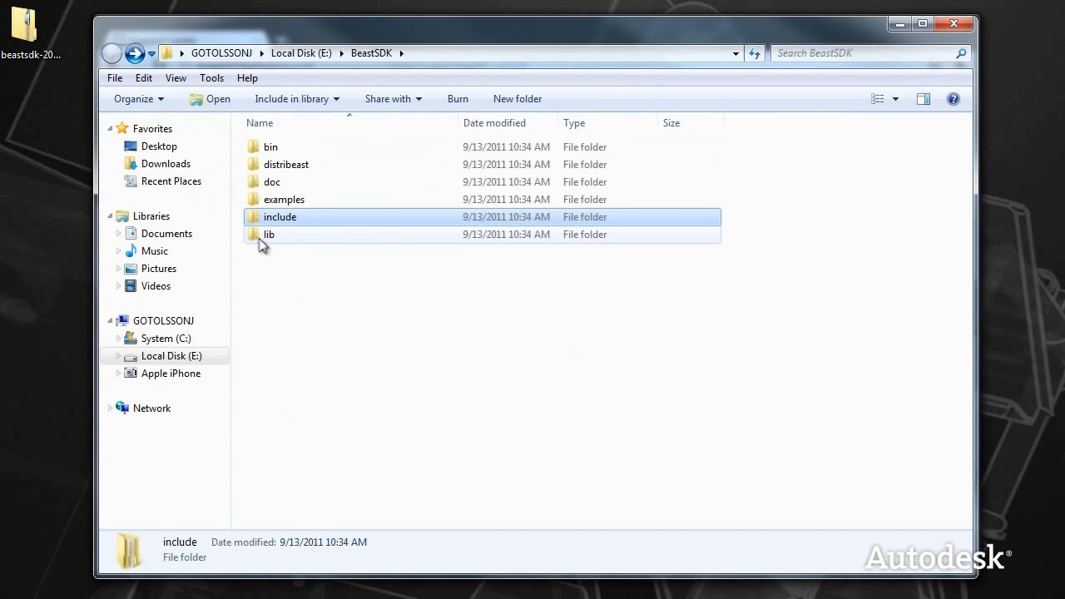
{"action": "double_click", "coordinate": [270, 234]}
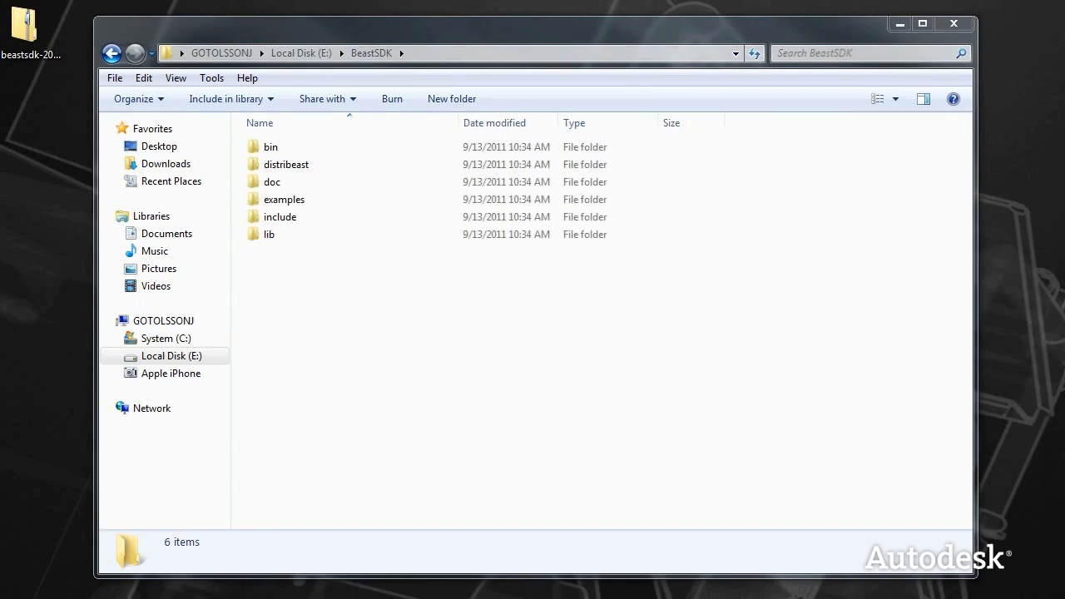
Open doc\Beast Documentation Files\index.html in Internet Explorer and scroll the Welcome page.
{"action": "left_click", "coordinate": [272, 181]}
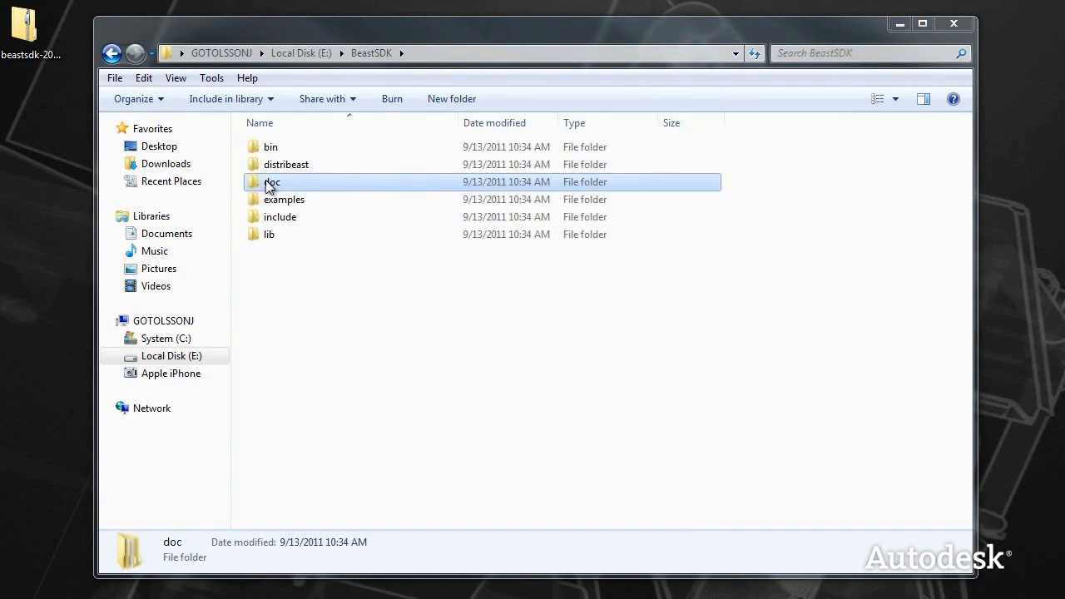
{"action": "double_click", "coordinate": [271, 181]}
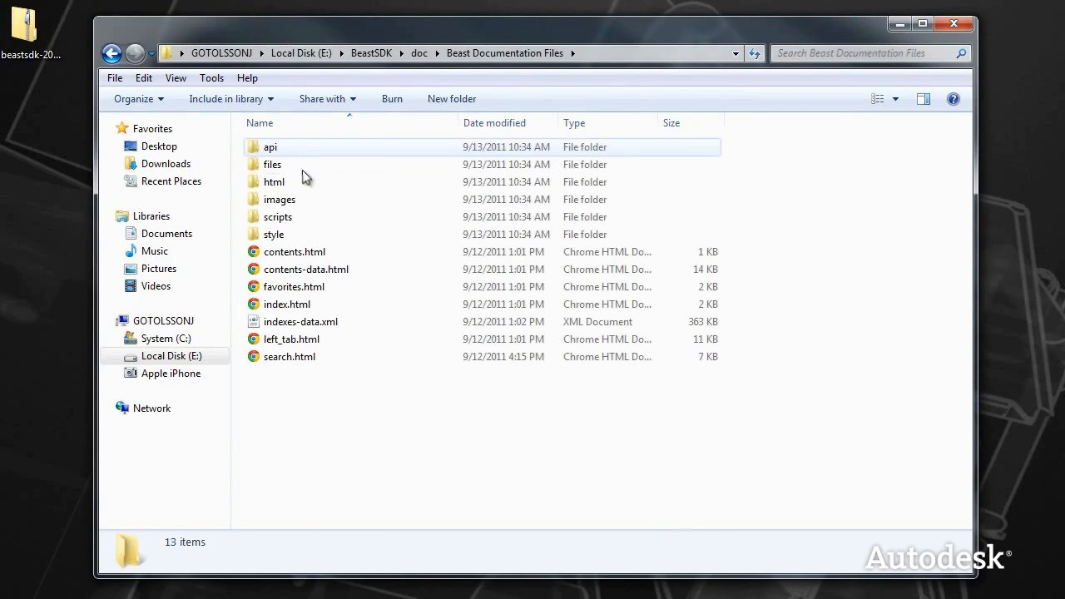
{"action": "right_click", "coordinate": [287, 304]}
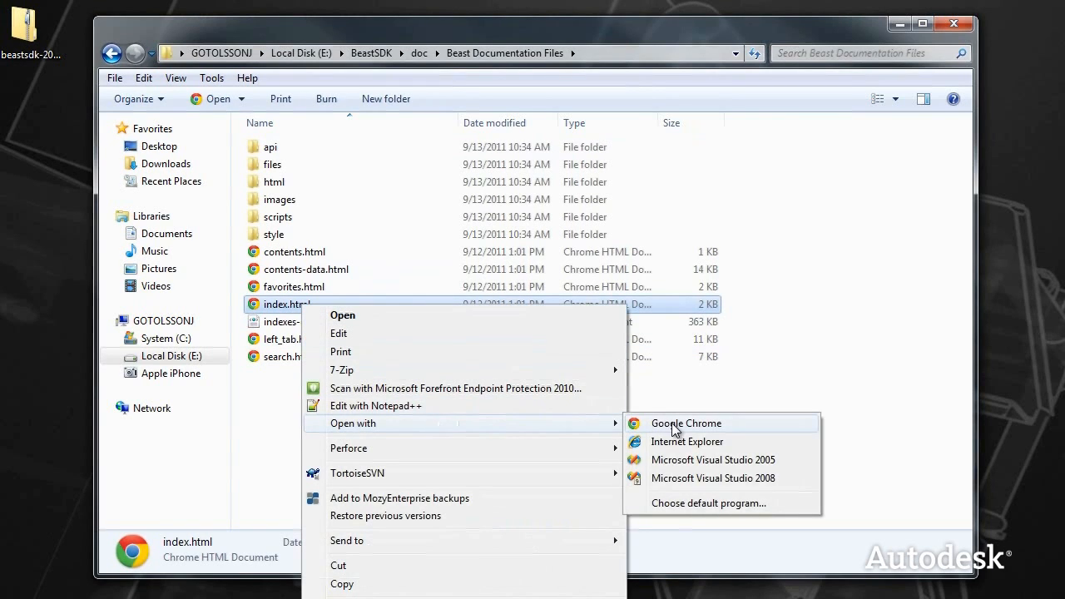
{"action": "left_click", "coordinate": [687, 441]}
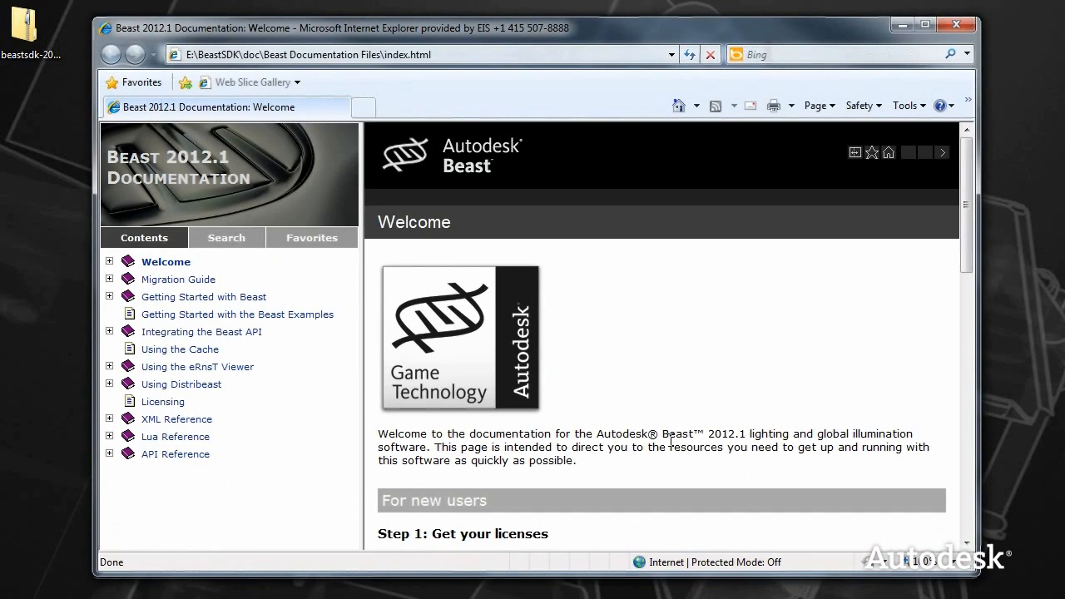
{"action": "scroll", "scroll_direction": "down", "scroll_amount": 3}
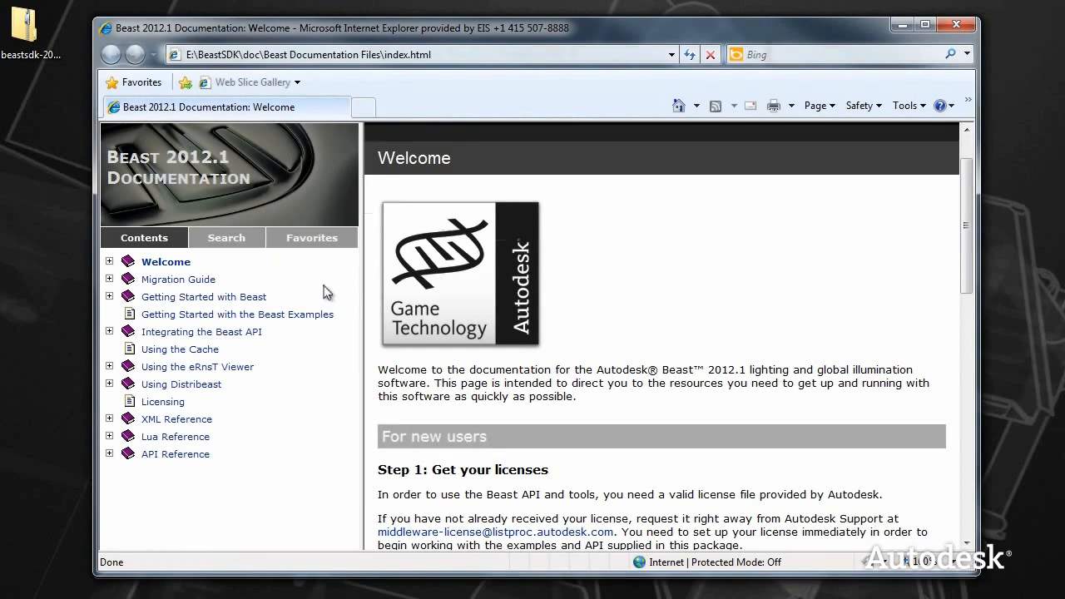
{"action": "scroll", "scroll_direction": "down", "scroll_amount": 3}
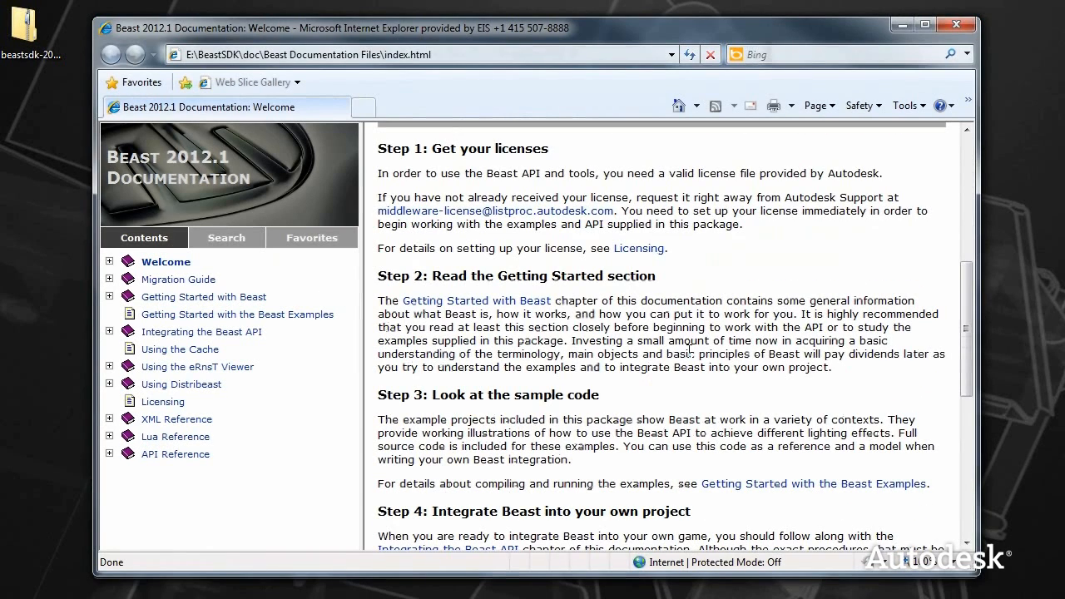
{"action": "mouse_move", "coordinate": [703, 317]}
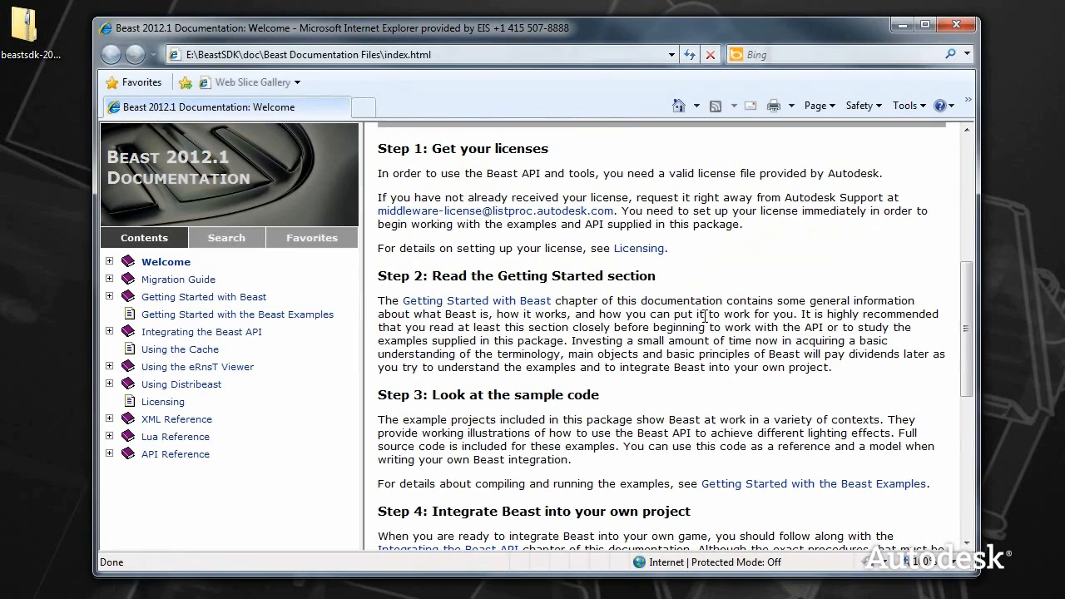
Search the Beast documentation for 'normal map' and scroll through the results.
{"action": "left_click", "coordinate": [227, 237]}
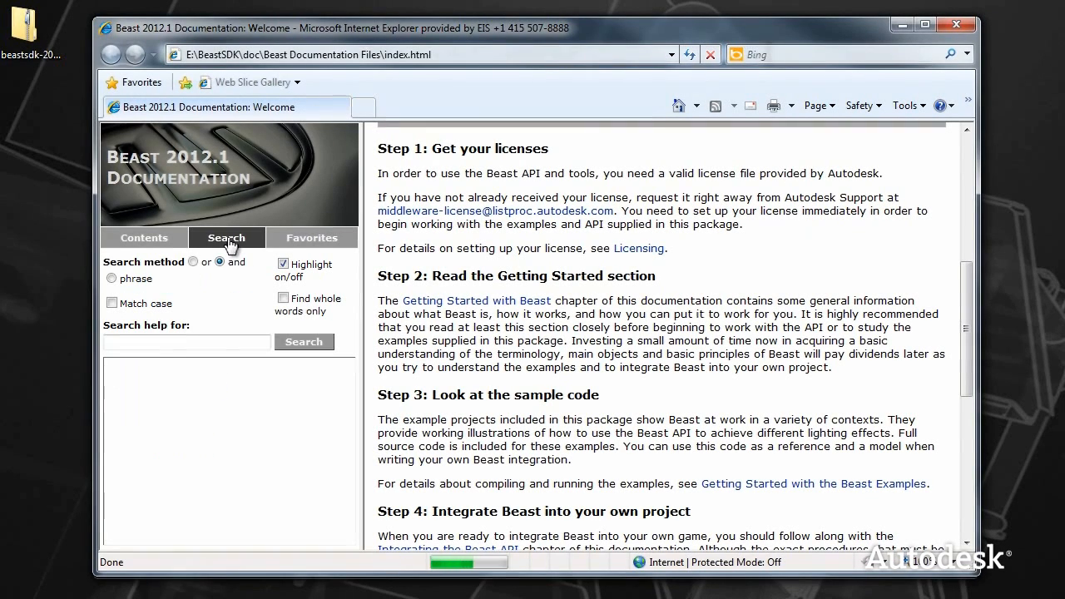
{"action": "left_click", "coordinate": [186, 342]}
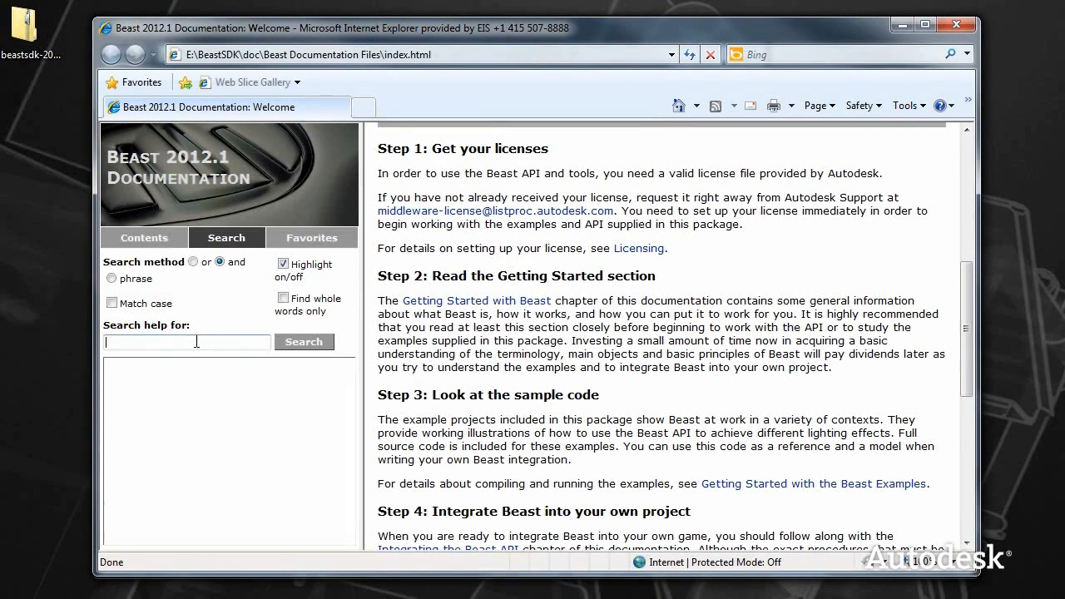
{"action": "type", "text": "normal m"}
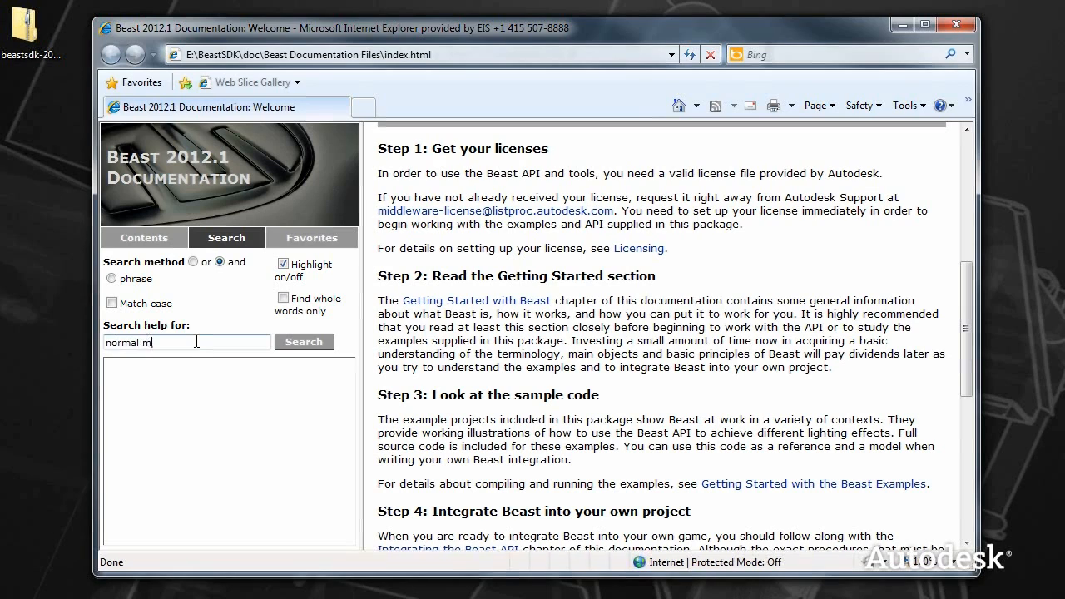
{"action": "left_click", "coordinate": [304, 342]}
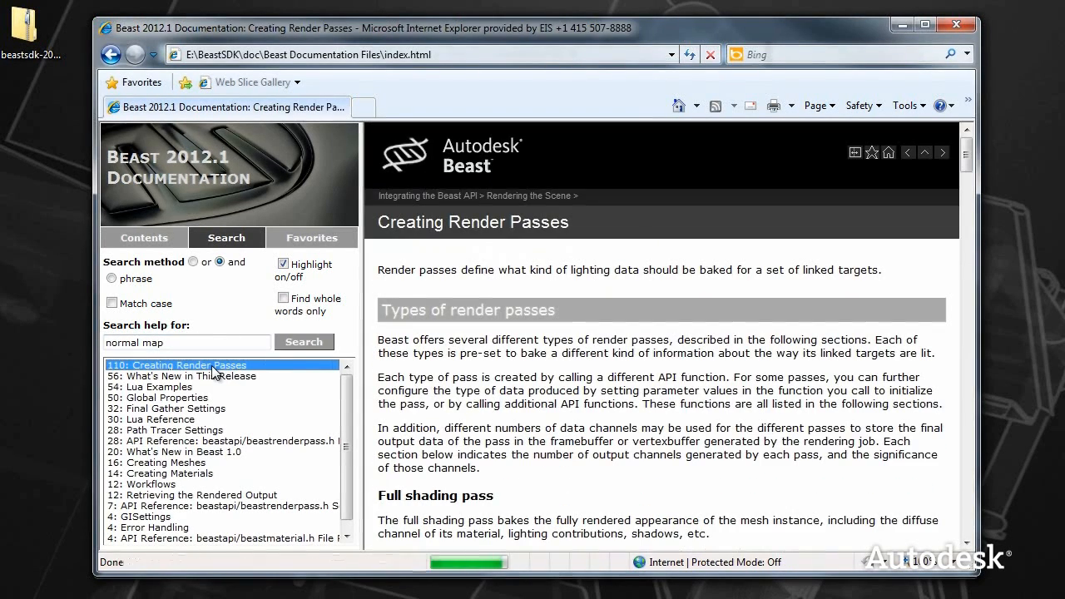
{"action": "scroll", "scroll_direction": "down", "scroll_amount": 3}
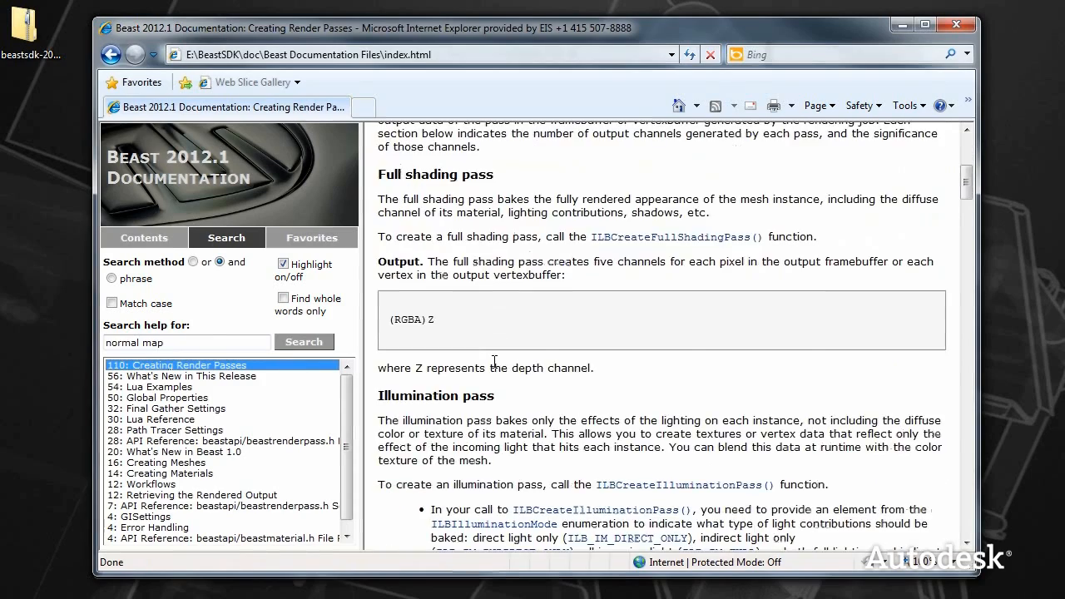
{"action": "scroll", "scroll_direction": "down", "scroll_amount": 3}
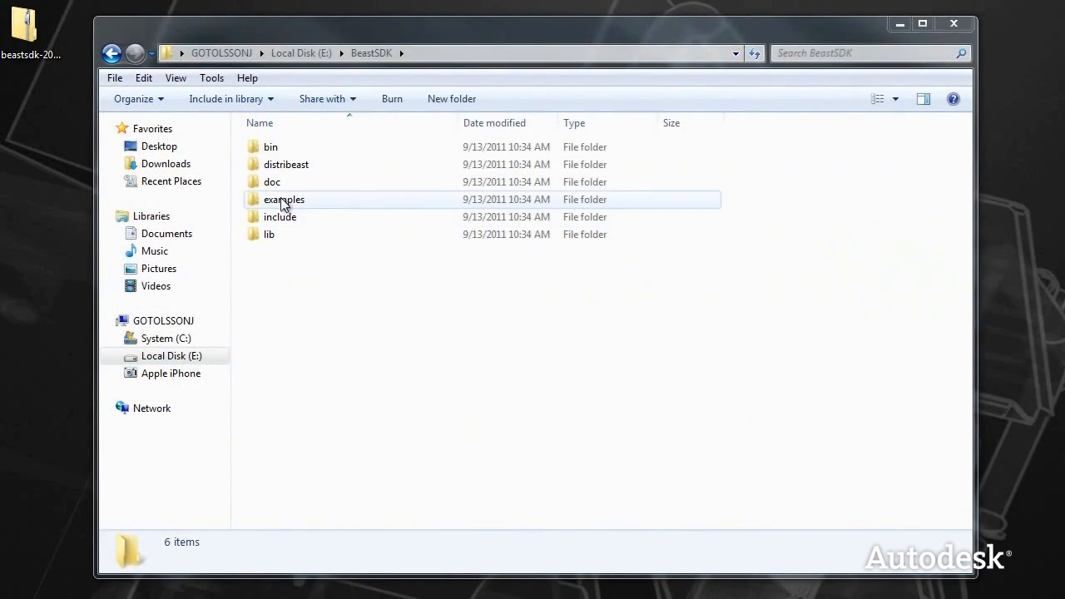
Open beastapisamples.sln from E:\BeastSDK\examples\projects in Visual Studio.
{"action": "double_click", "coordinate": [284, 198]}
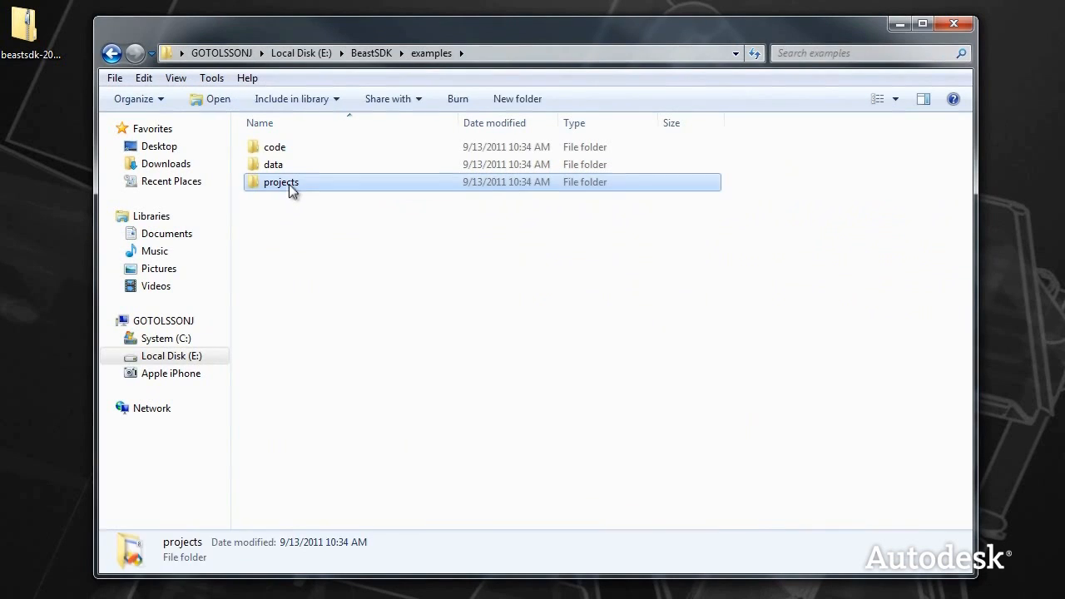
{"action": "double_click", "coordinate": [280, 182]}
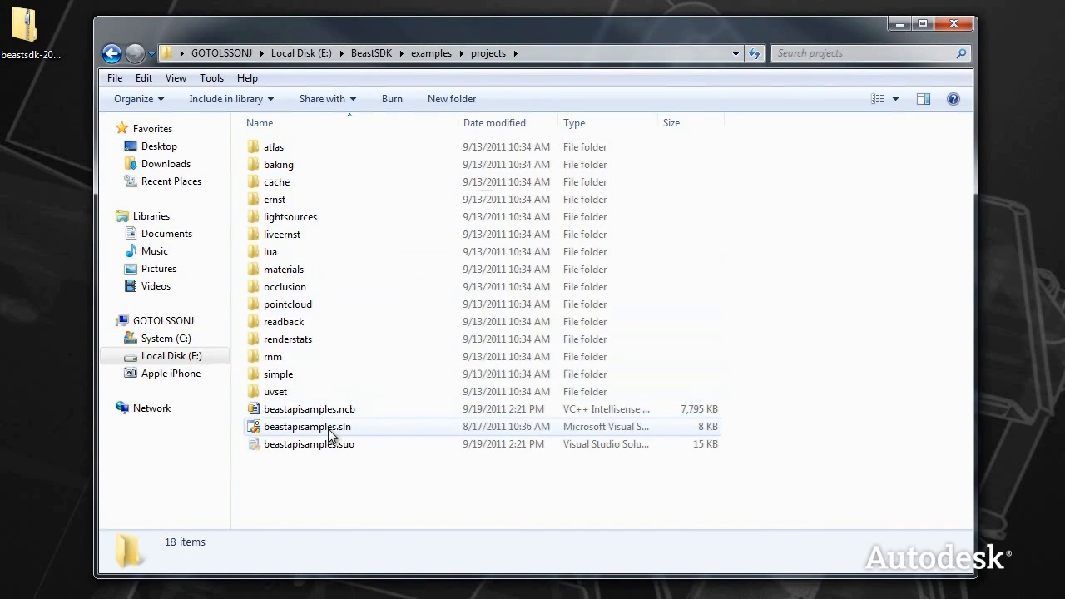
{"action": "left_click", "coordinate": [307, 426]}
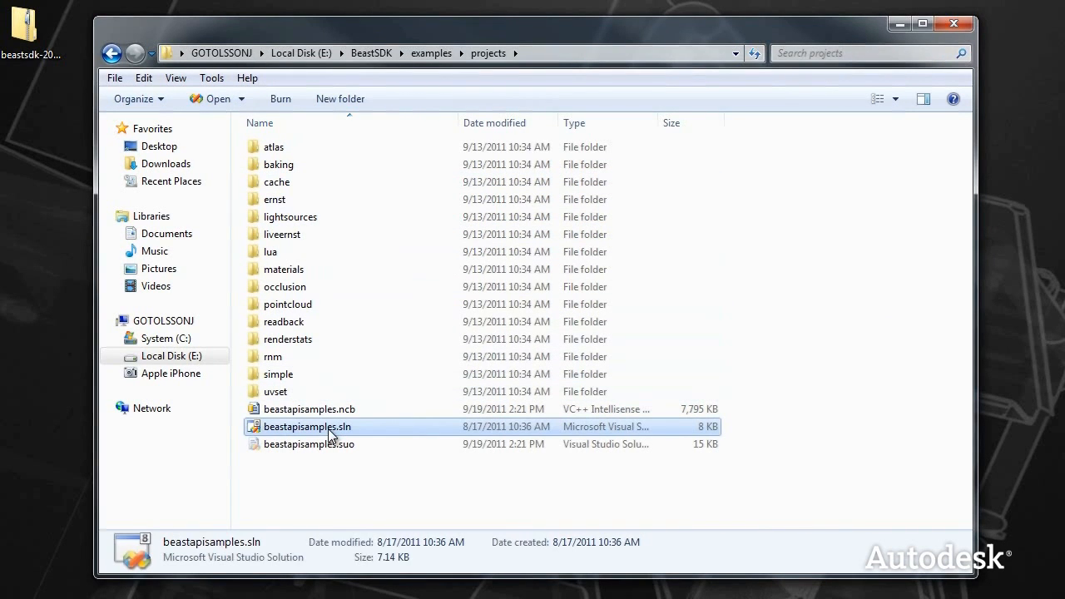
{"action": "double_click", "coordinate": [307, 426]}
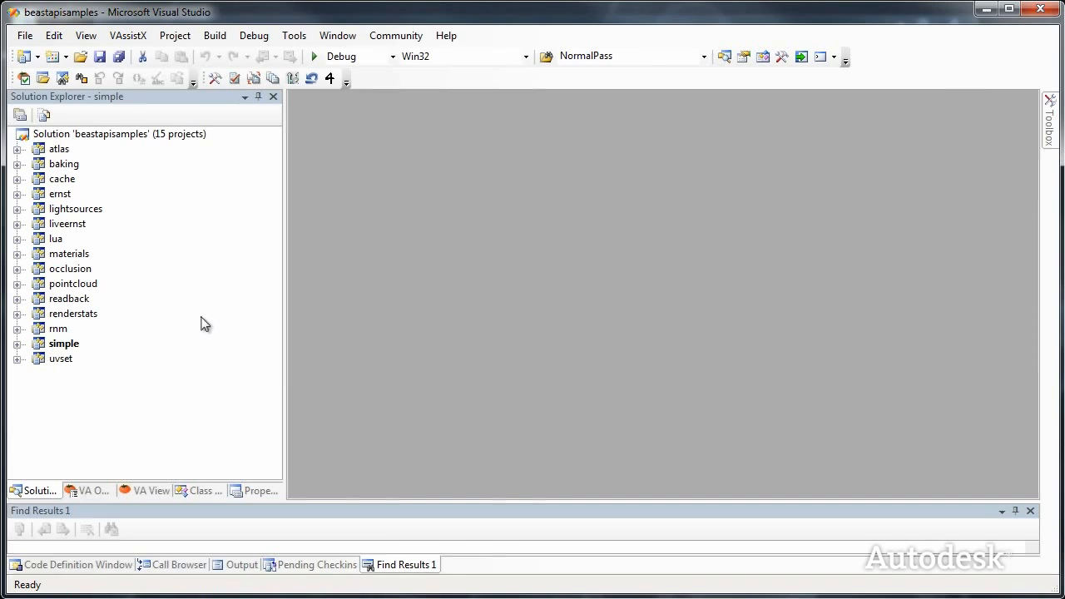
Set ernst as the StartUp Project and choose a Solution Configuration.
{"action": "left_click", "coordinate": [59, 194]}
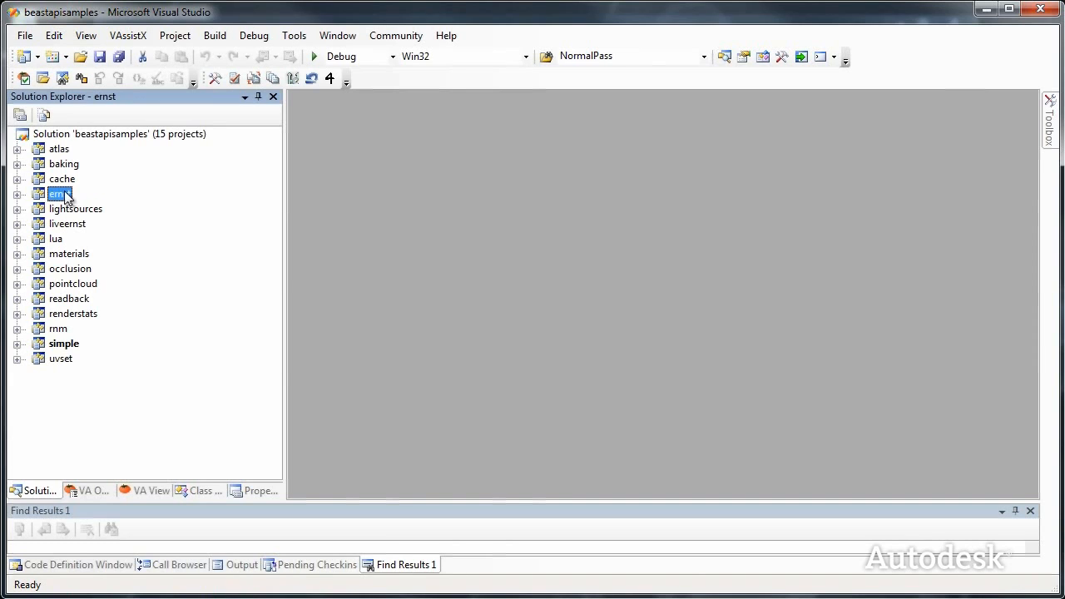
{"action": "right_click", "coordinate": [56, 194]}
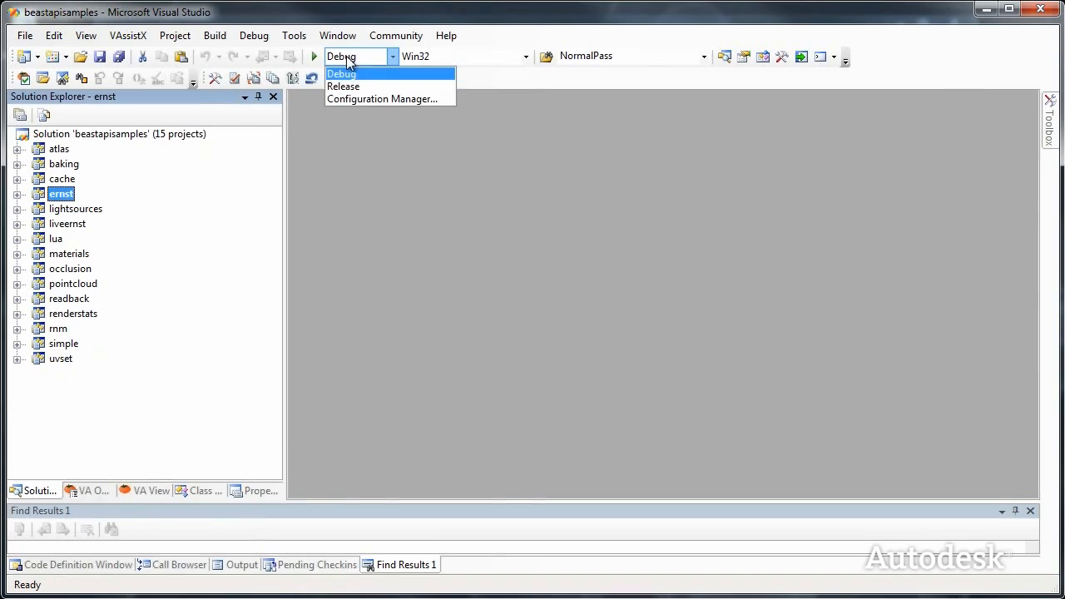
{"action": "left_click", "coordinate": [343, 86]}
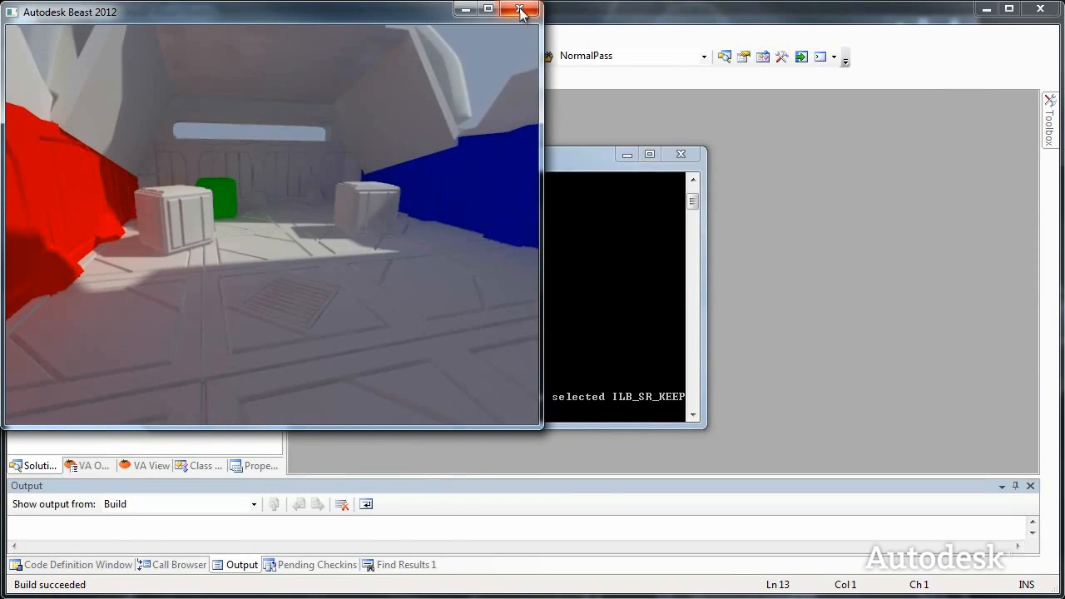
Close the Autodesk Beast 2012 render window showing the room scene.
{"action": "left_click", "coordinate": [518, 11]}
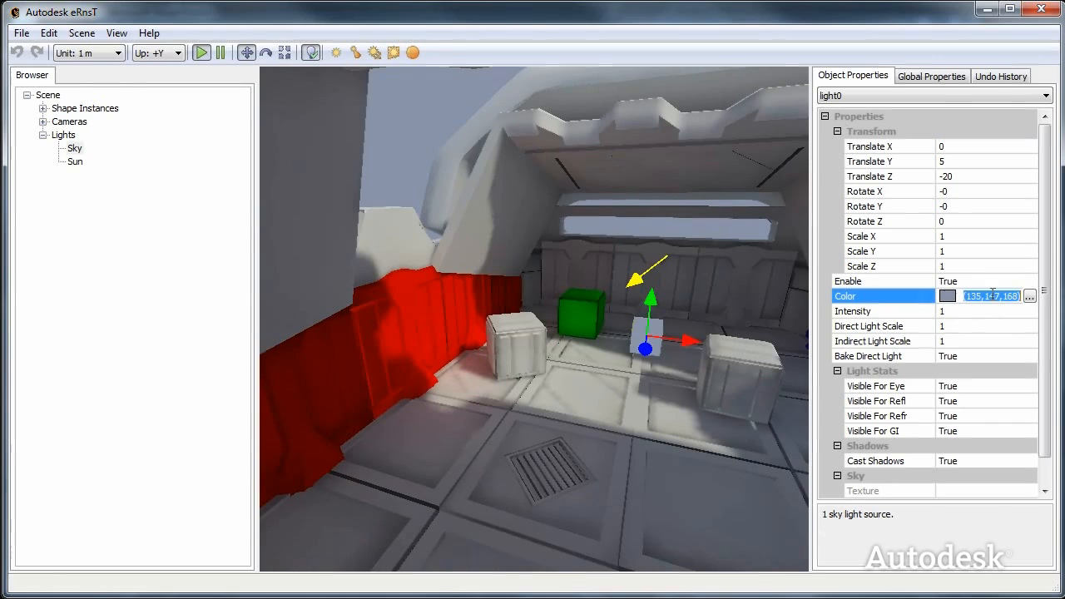
Tint the sky light teal through its Color dialog.
{"action": "left_click", "coordinate": [1052, 296]}
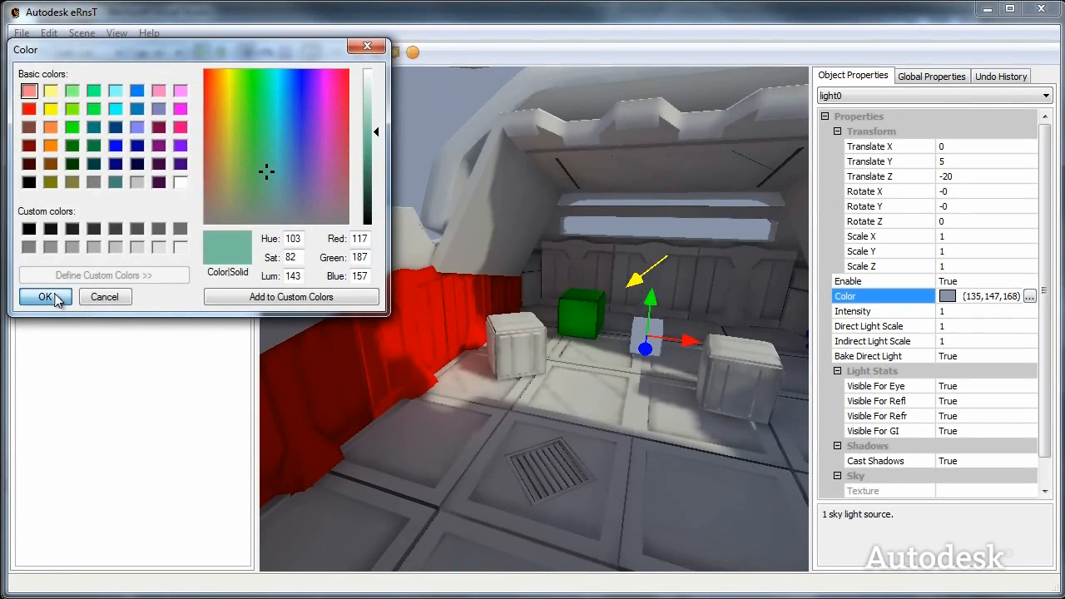
{"action": "left_click", "coordinate": [45, 297]}
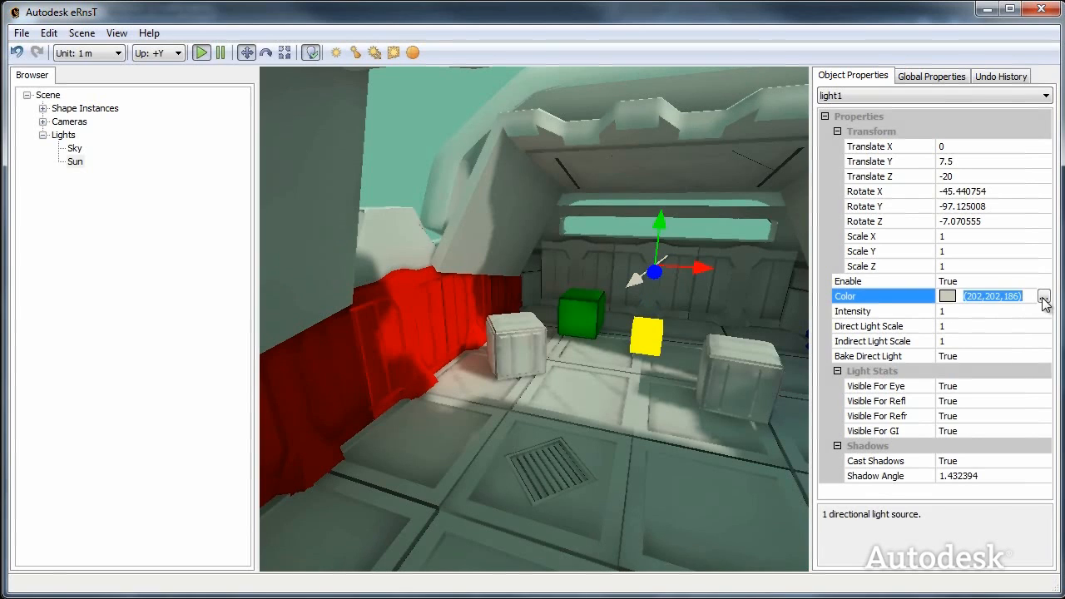
Set the sun light colour to a warm orange (240,197,149).
{"action": "left_click", "coordinate": [1043, 296]}
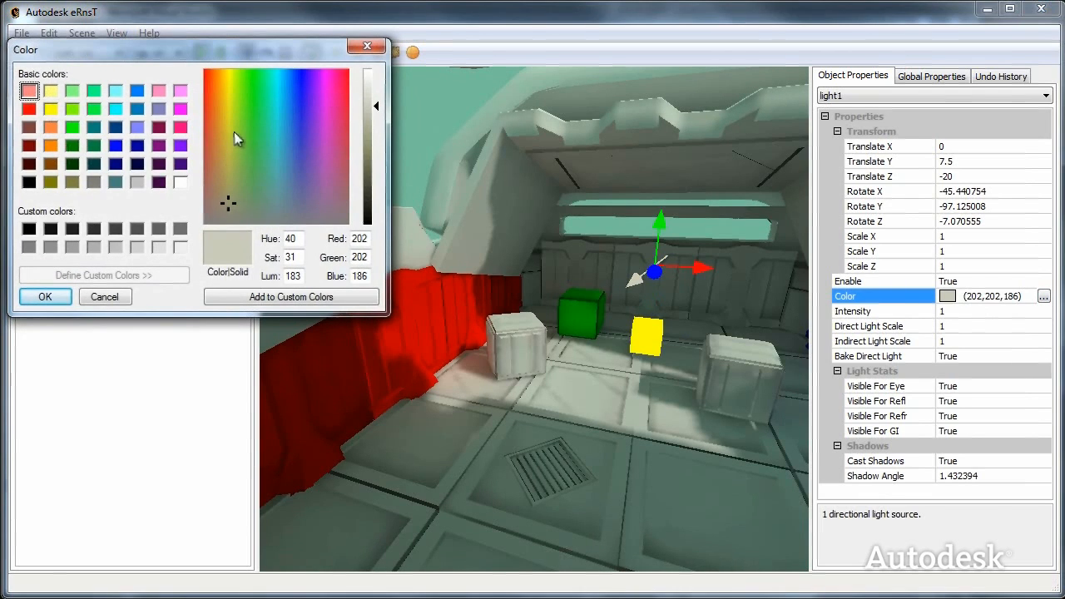
{"action": "left_click", "coordinate": [220, 112]}
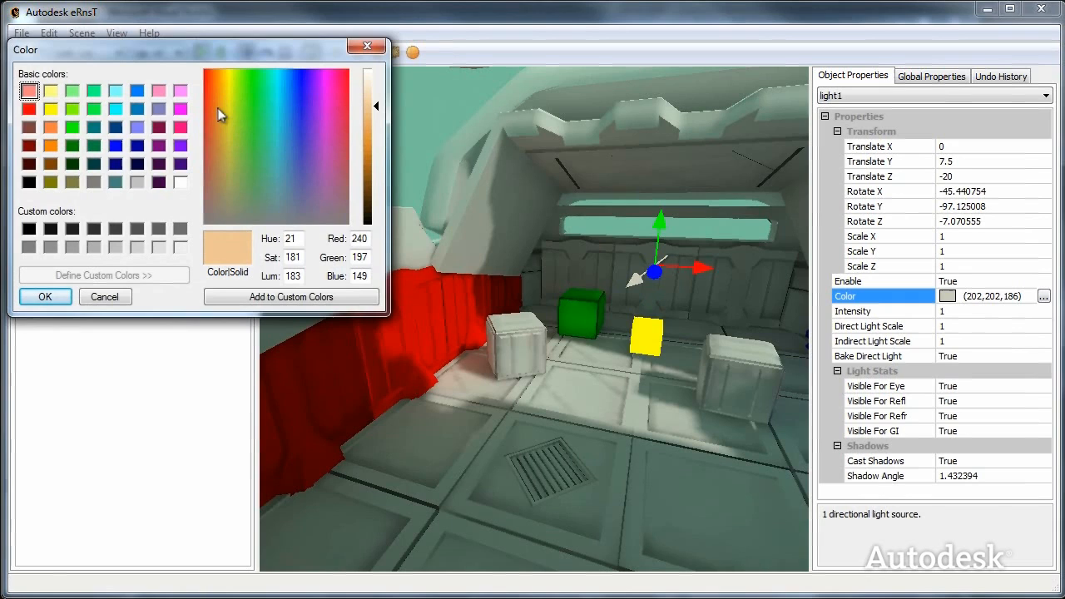
{"action": "left_click", "coordinate": [45, 297]}
{"action": "type", "text": "2"}
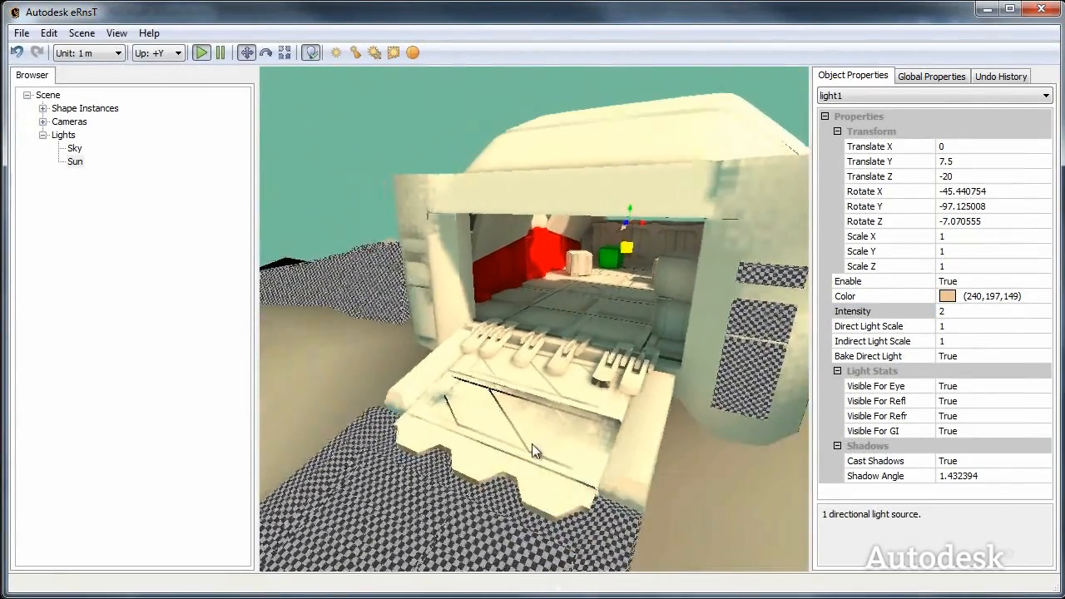
Orbit around the building exterior, then select the sky light.
{"action": "left_click_drag", "start_coordinate": [532, 449], "coordinate": [673, 374]}
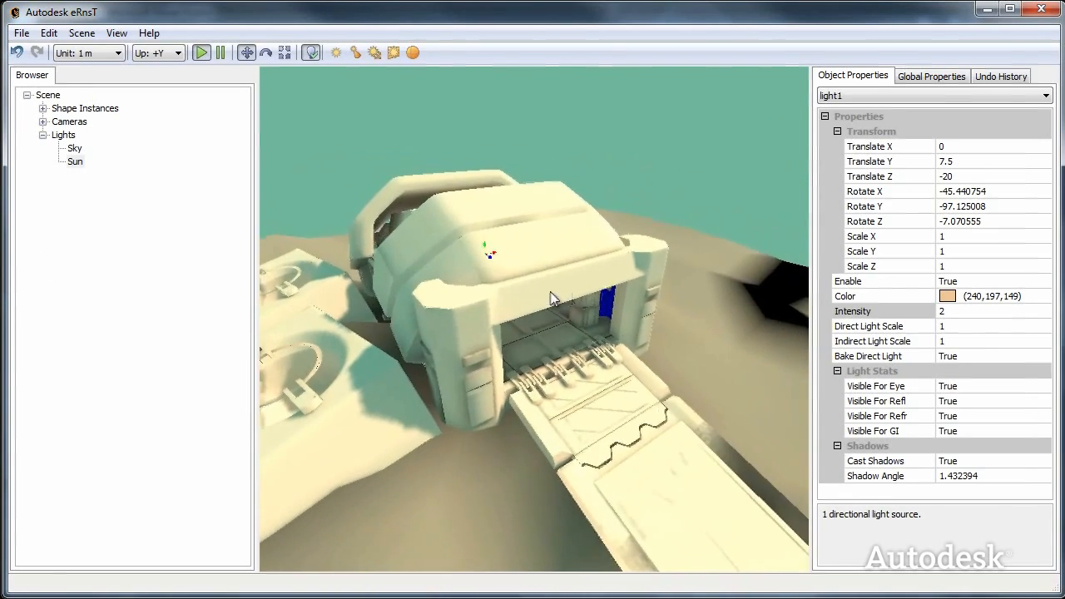
{"action": "left_click_drag", "start_coordinate": [553, 299], "coordinate": [337, 211]}
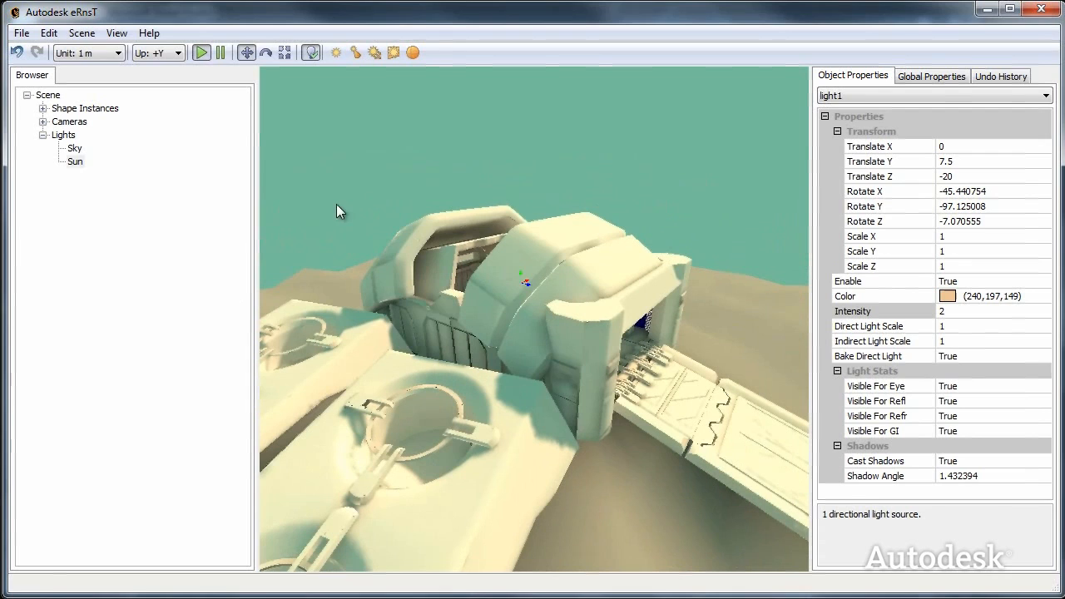
{"action": "left_click", "coordinate": [73, 148]}
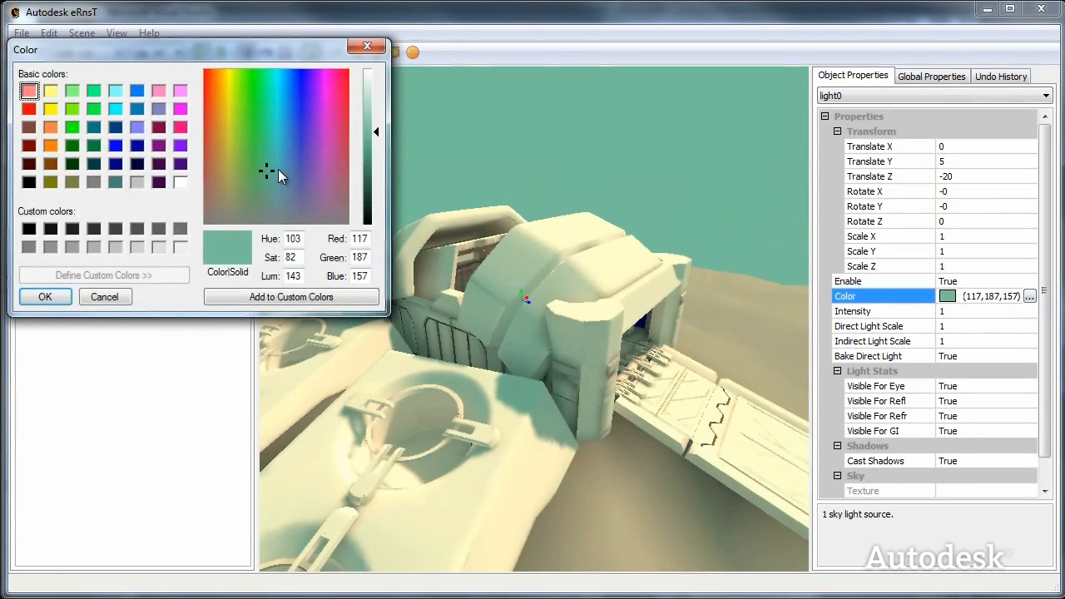
Pick a soft blue (107,143,197) for the sky light and confirm.
{"action": "left_click", "coordinate": [291, 158]}
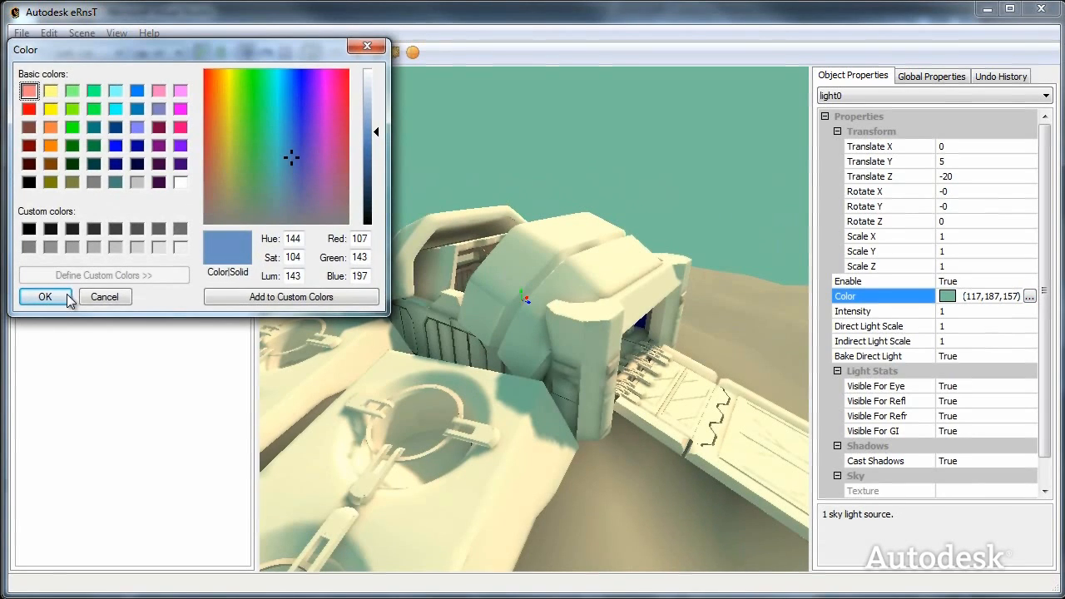
{"action": "left_click", "coordinate": [44, 297]}
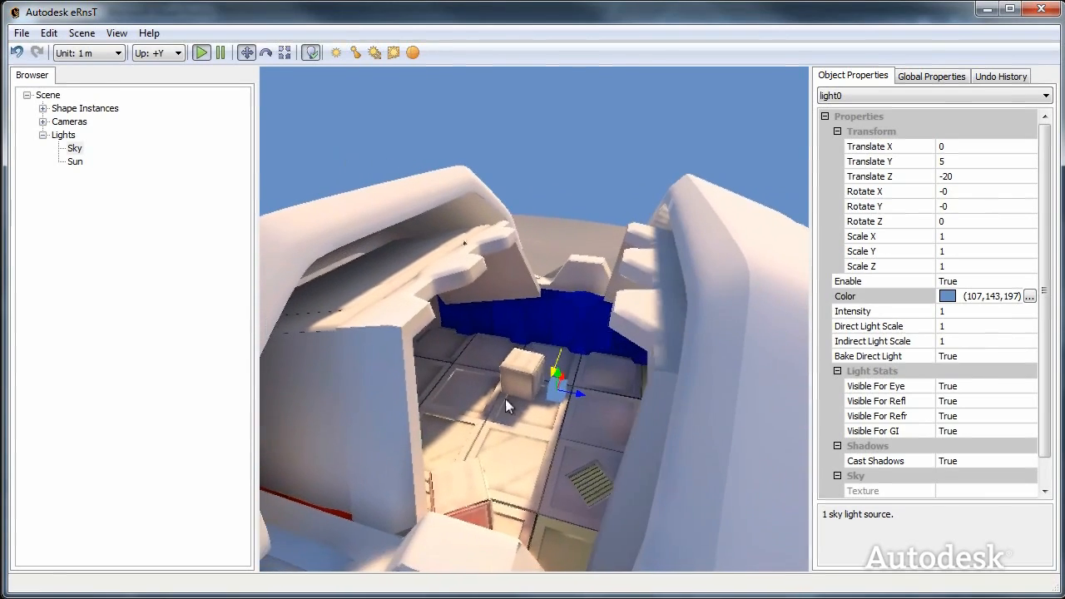
Move the view to the crate by the red wall and try Global Properties lighting modes.
{"action": "left_click_drag", "start_coordinate": [508, 406], "coordinate": [572, 482]}
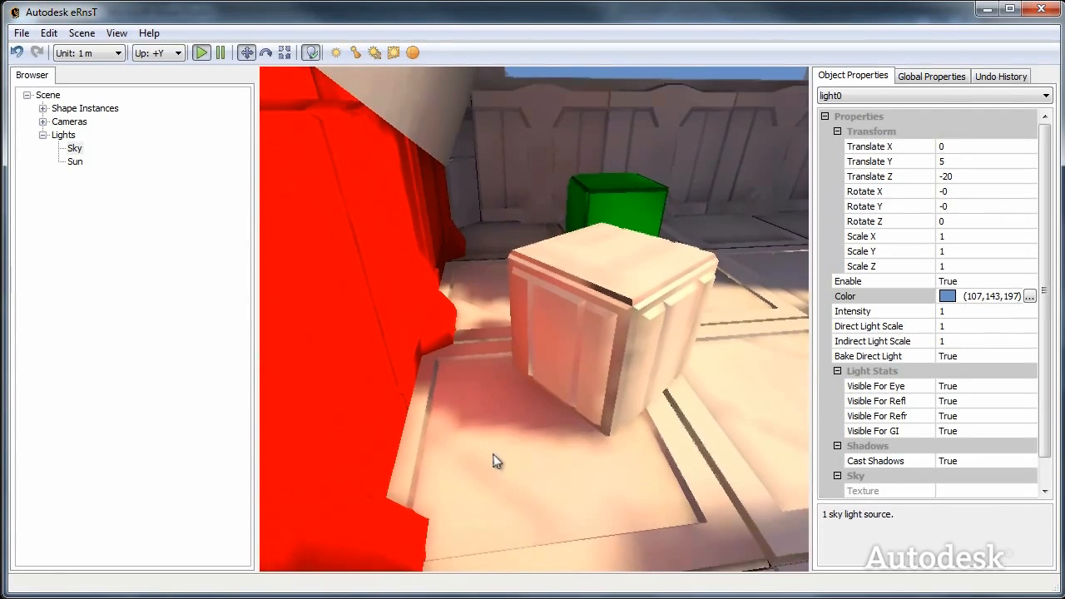
{"action": "left_click", "coordinate": [930, 76]}
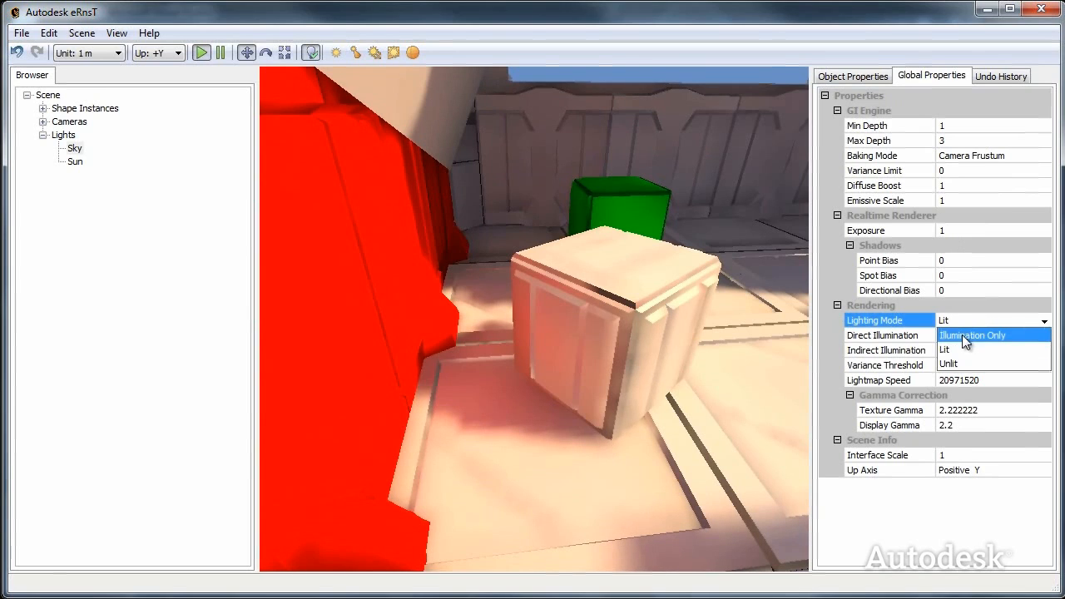
{"action": "left_click", "coordinate": [973, 335]}
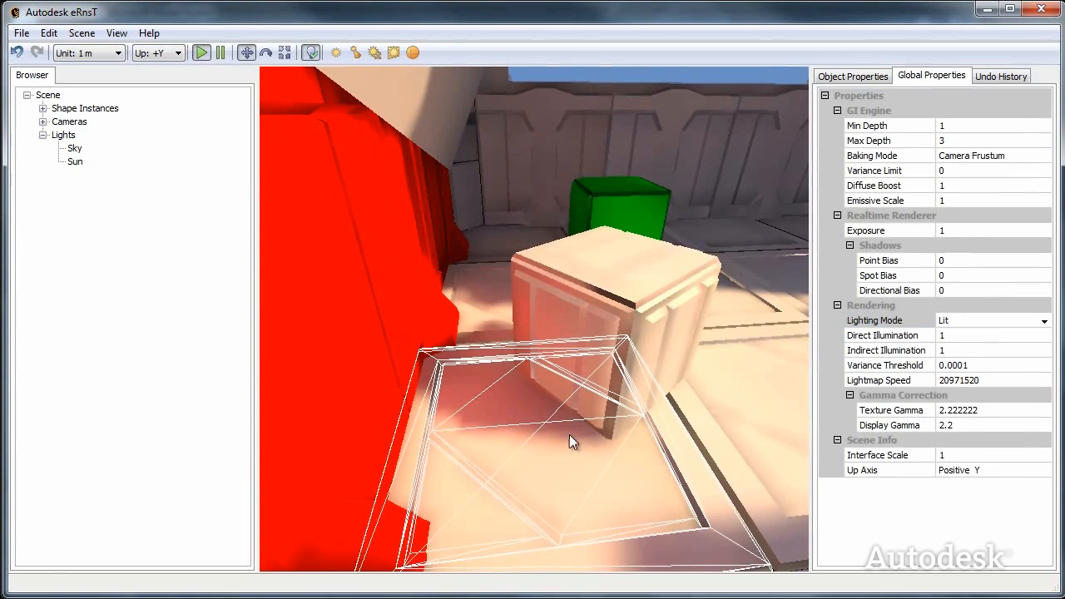
{"action": "left_click", "coordinate": [852, 76]}
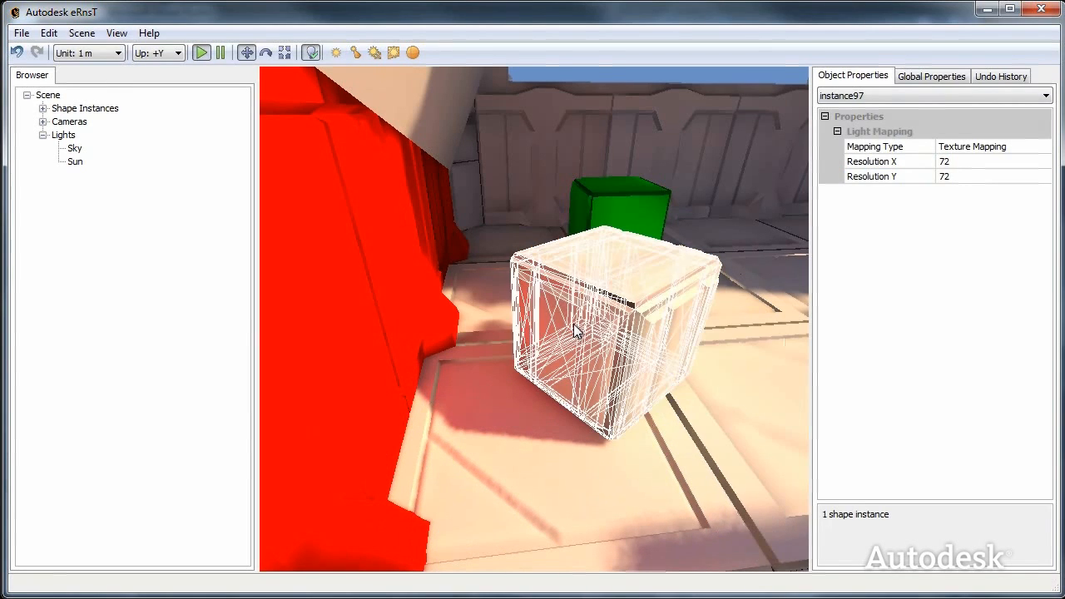
Enter 256 as the crate's lightmap Resolution X.
{"action": "type", "text": "256"}
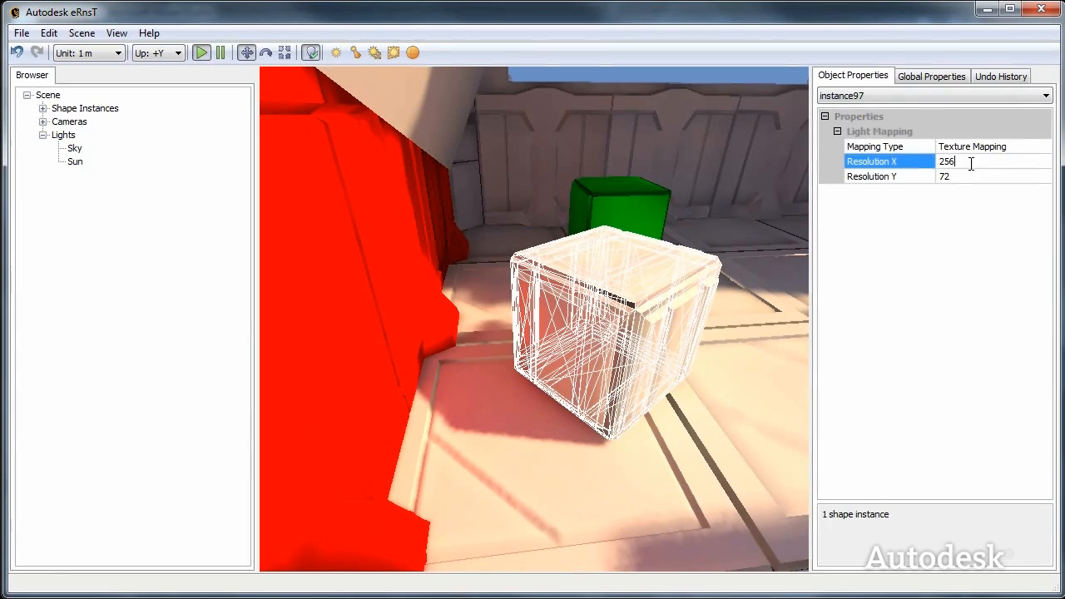